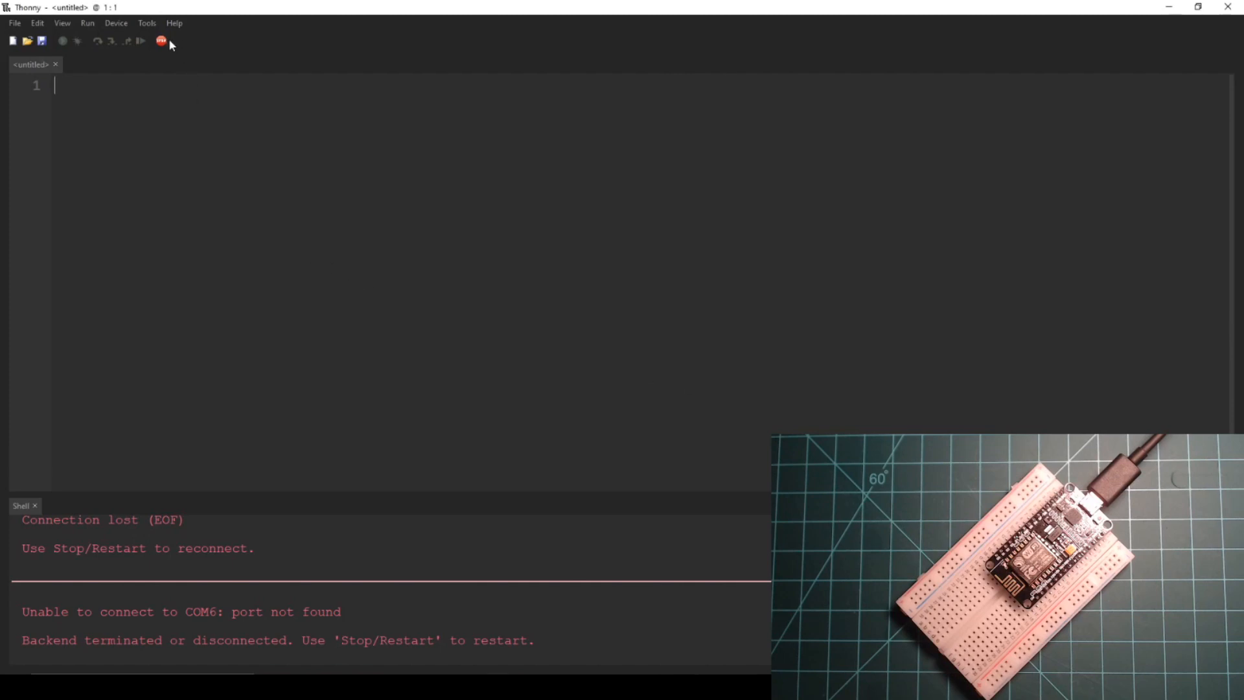
- Reconnect the board, import network and create wlan = network.WLAN(network.STA_IF) in the shell
{"action": "left_click", "coordinate": [160, 40]}
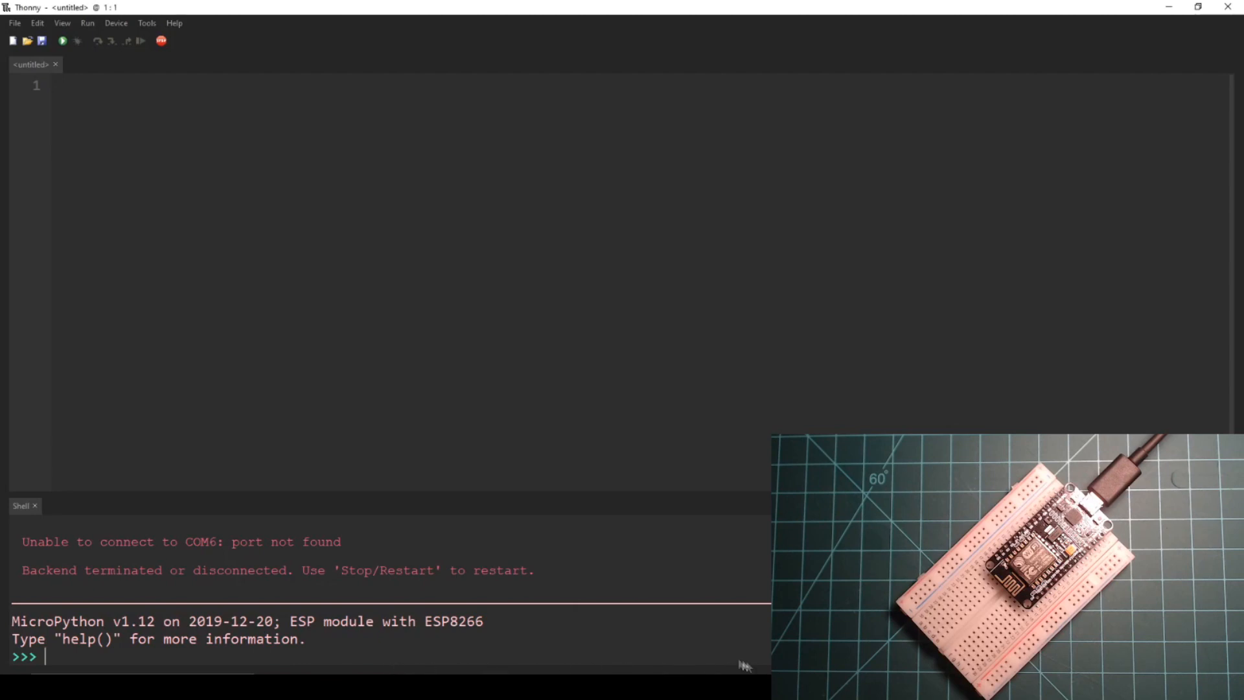
{"action": "mouse_move", "coordinate": [661, 646]}
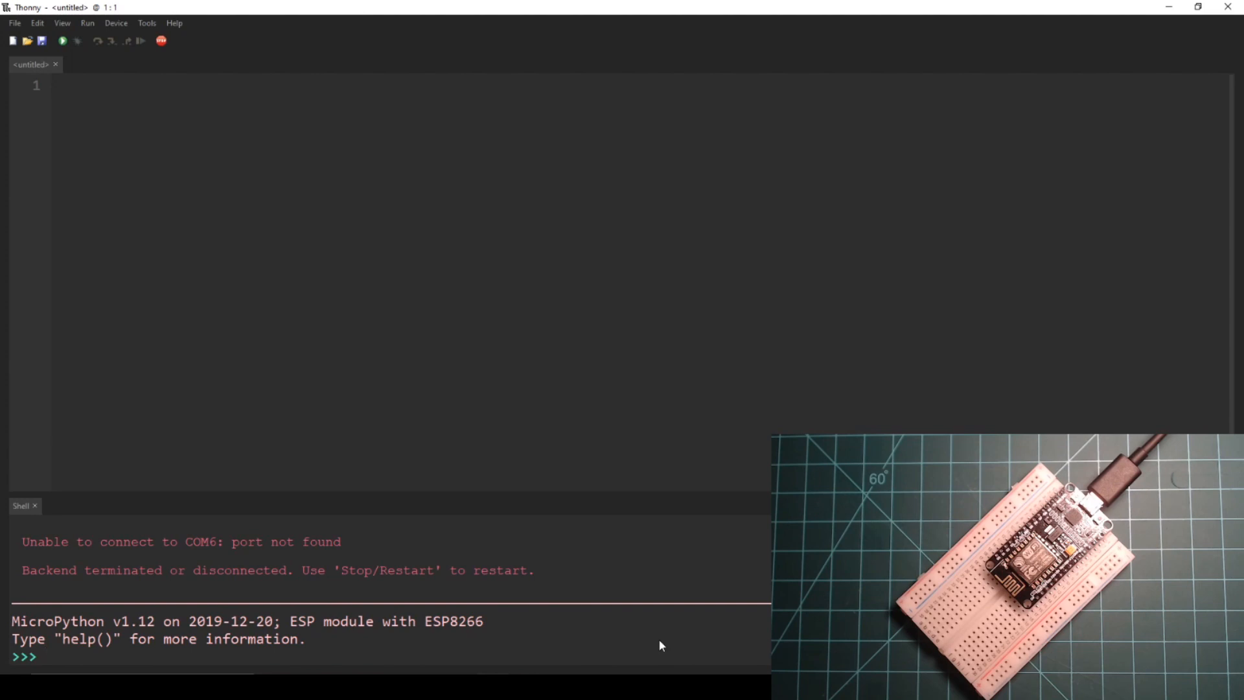
{"action": "type", "text": "import network"}
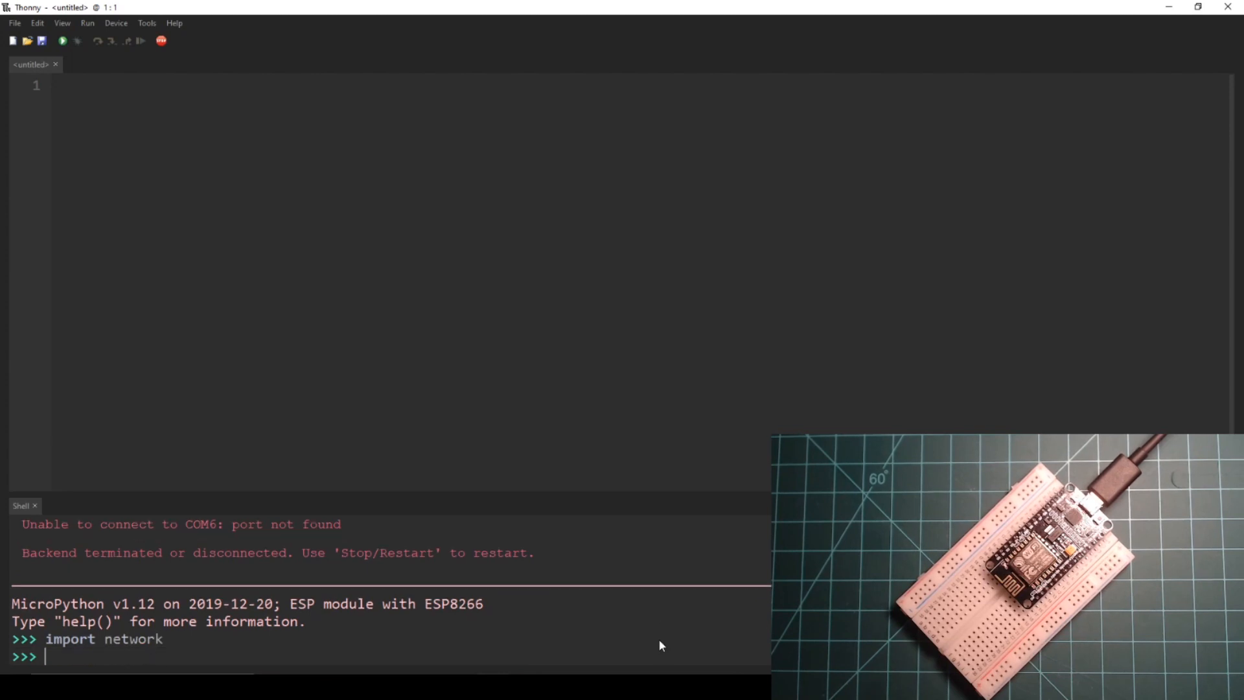
{"action": "type", "text": "wlan = network.WLAN(n"}
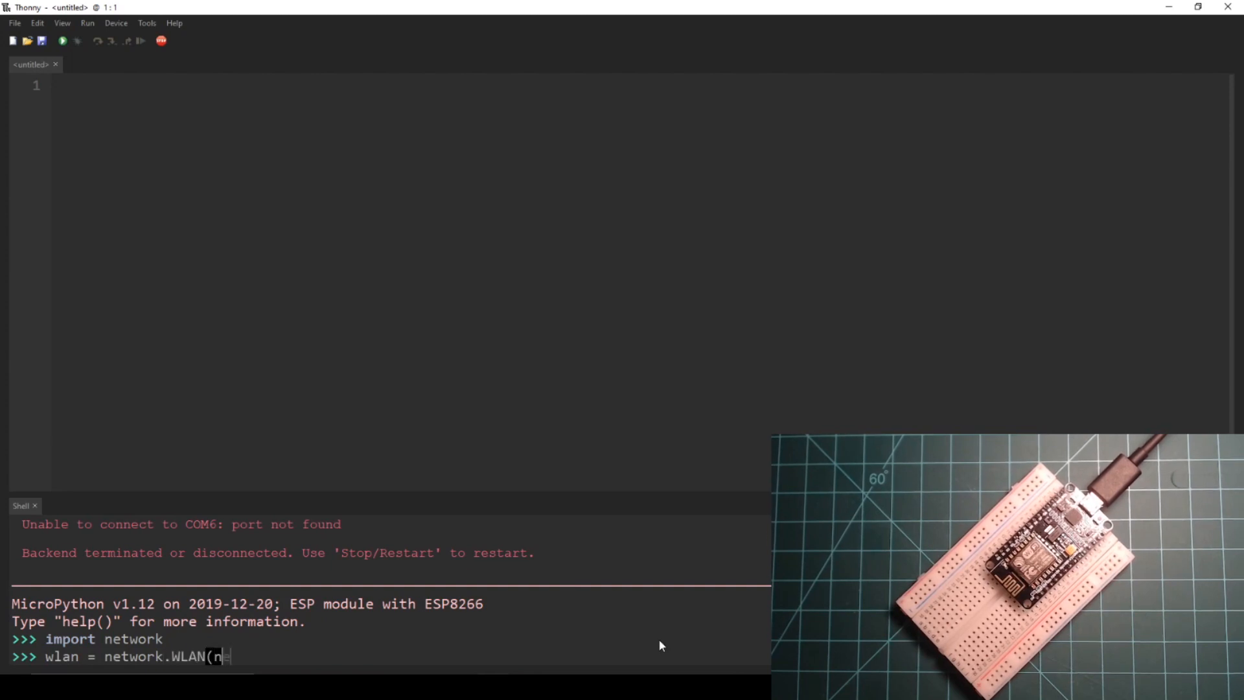
{"action": "type", "text": "etwork"}
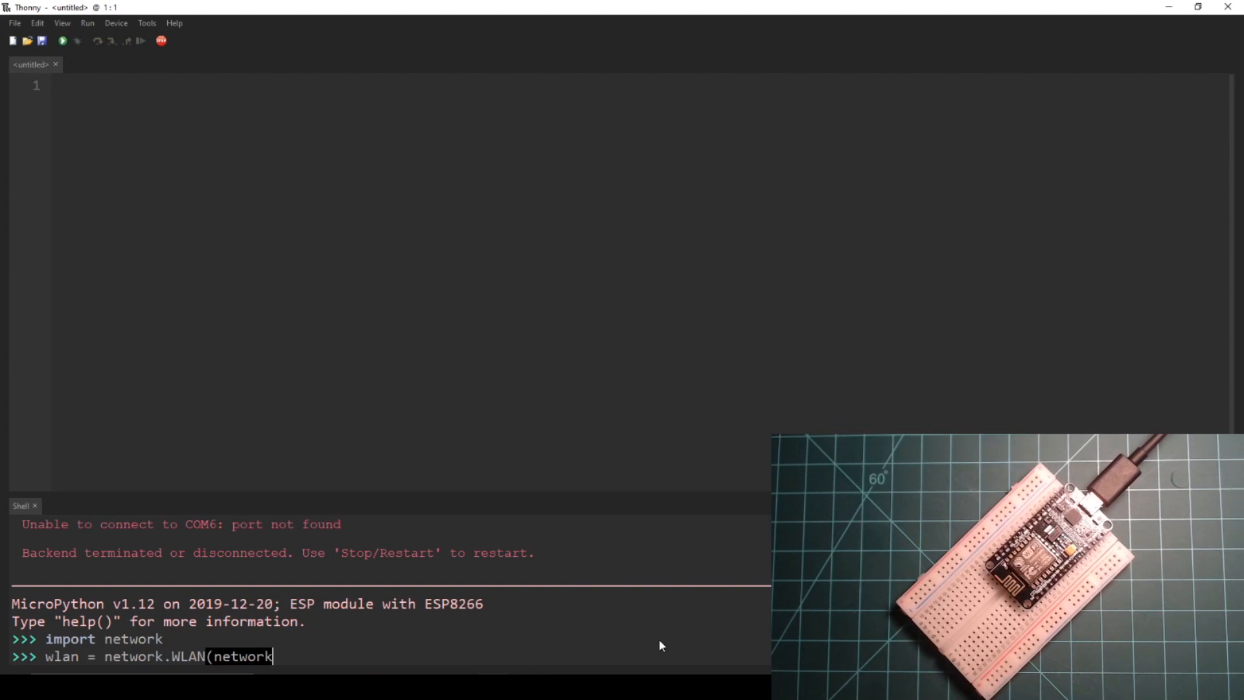
{"action": "type", "text": ".STA"}
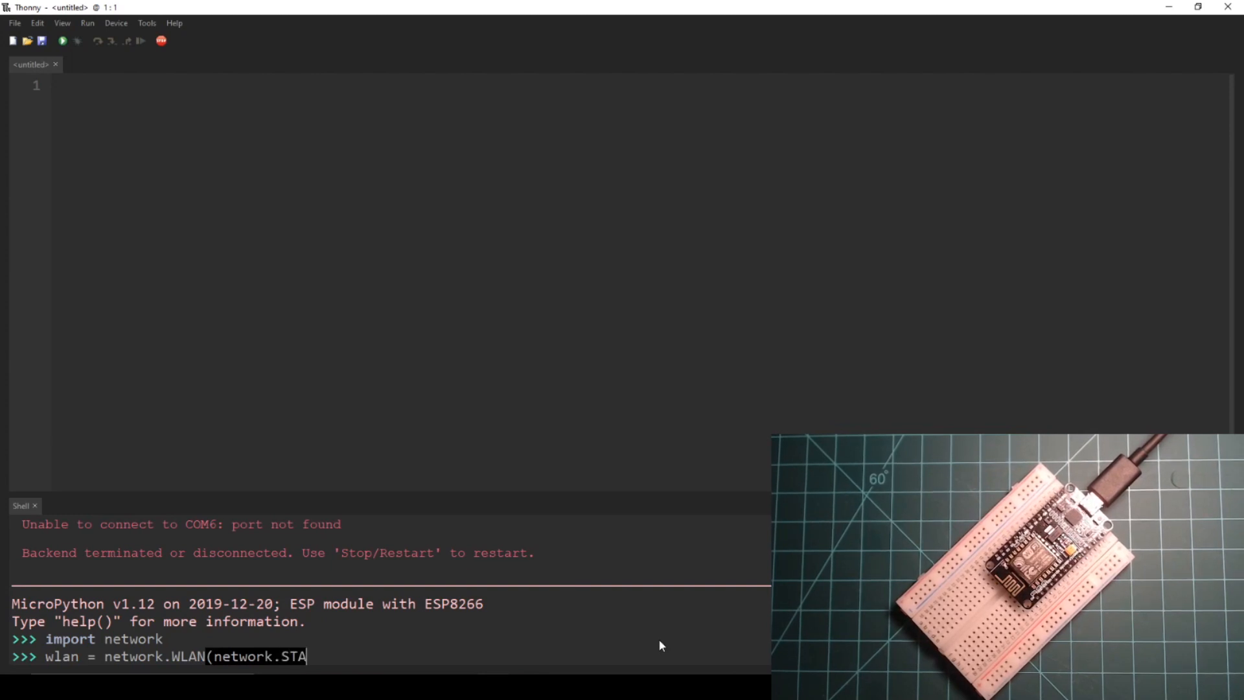
{"action": "type", "text": "_IF)"}
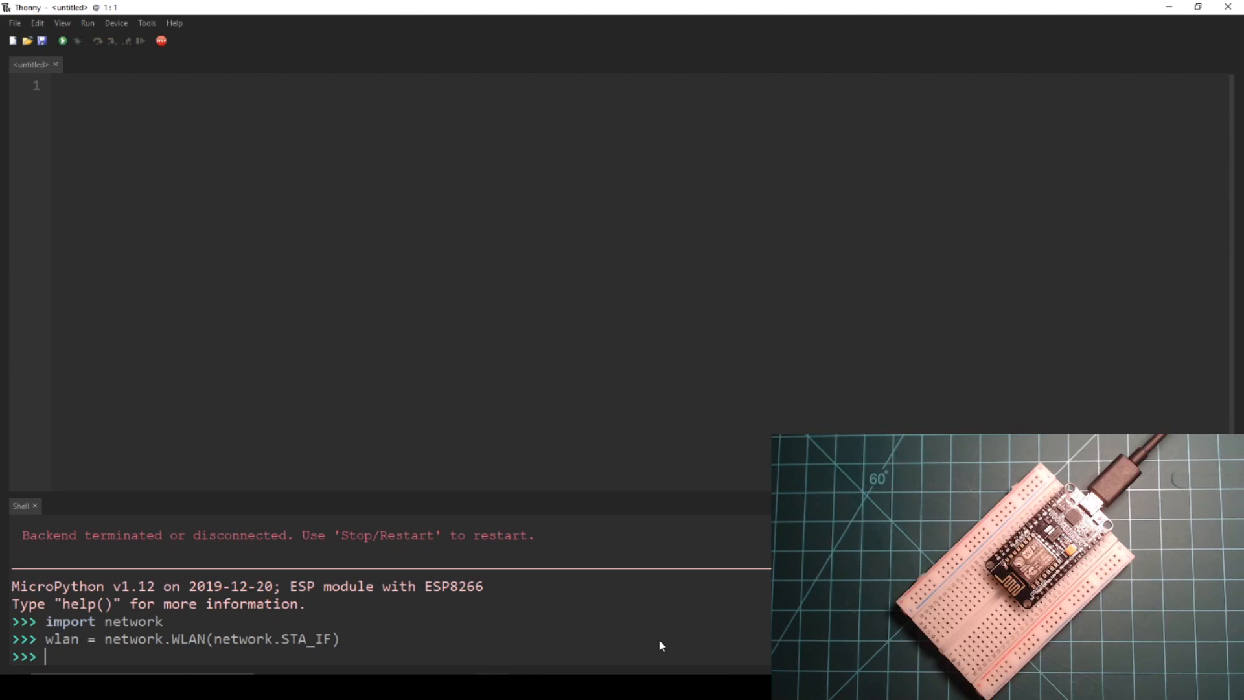
- Switch the station interface on with wlan.active(True)
{"action": "type", "text": "wlan.active"}
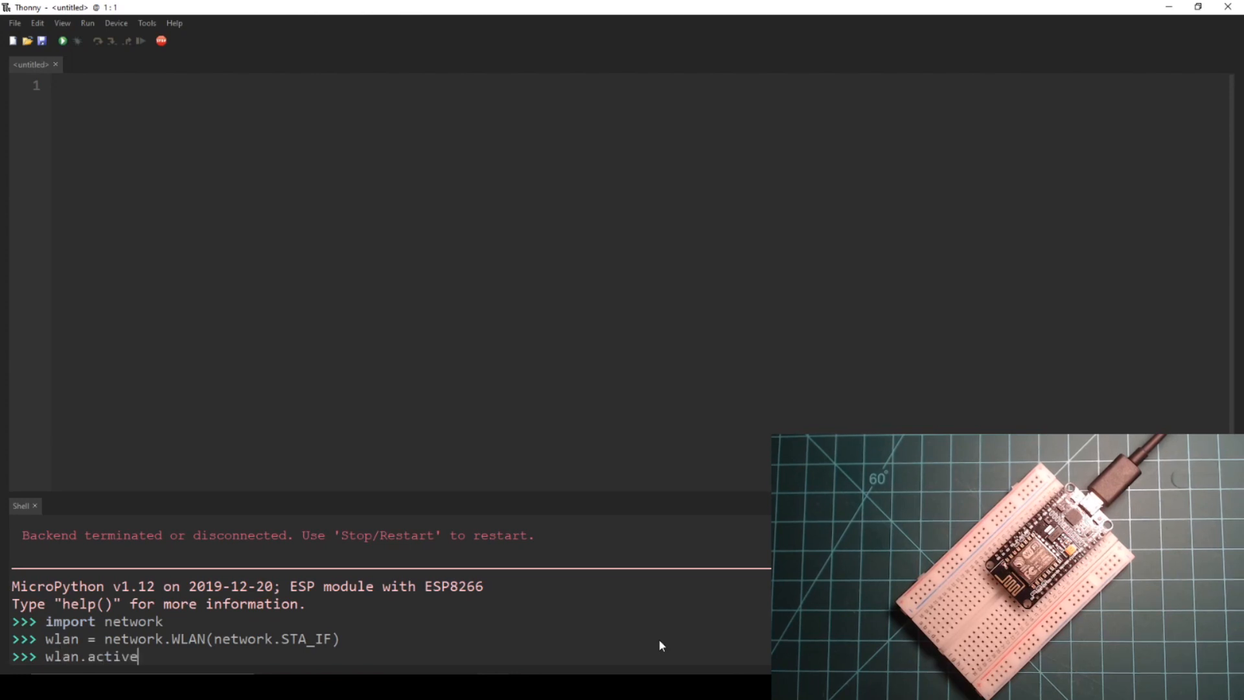
{"action": "type", "text": "(True)"}
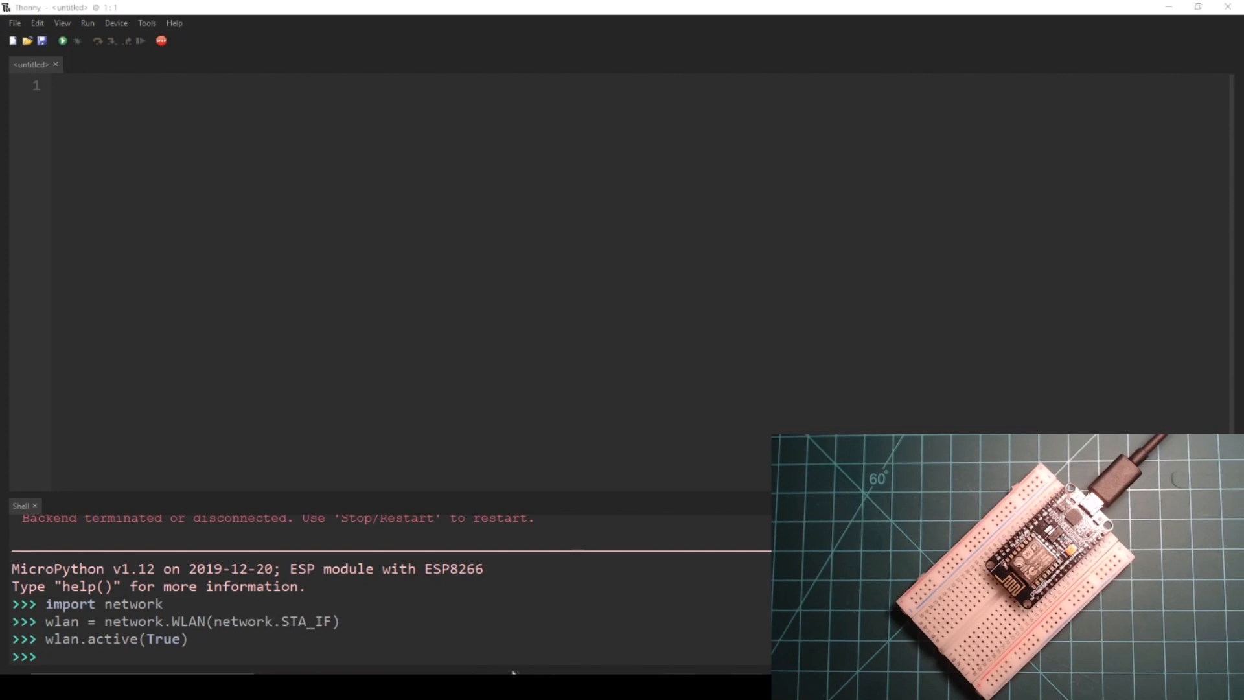
{"action": "mouse_move", "coordinate": [434, 664]}
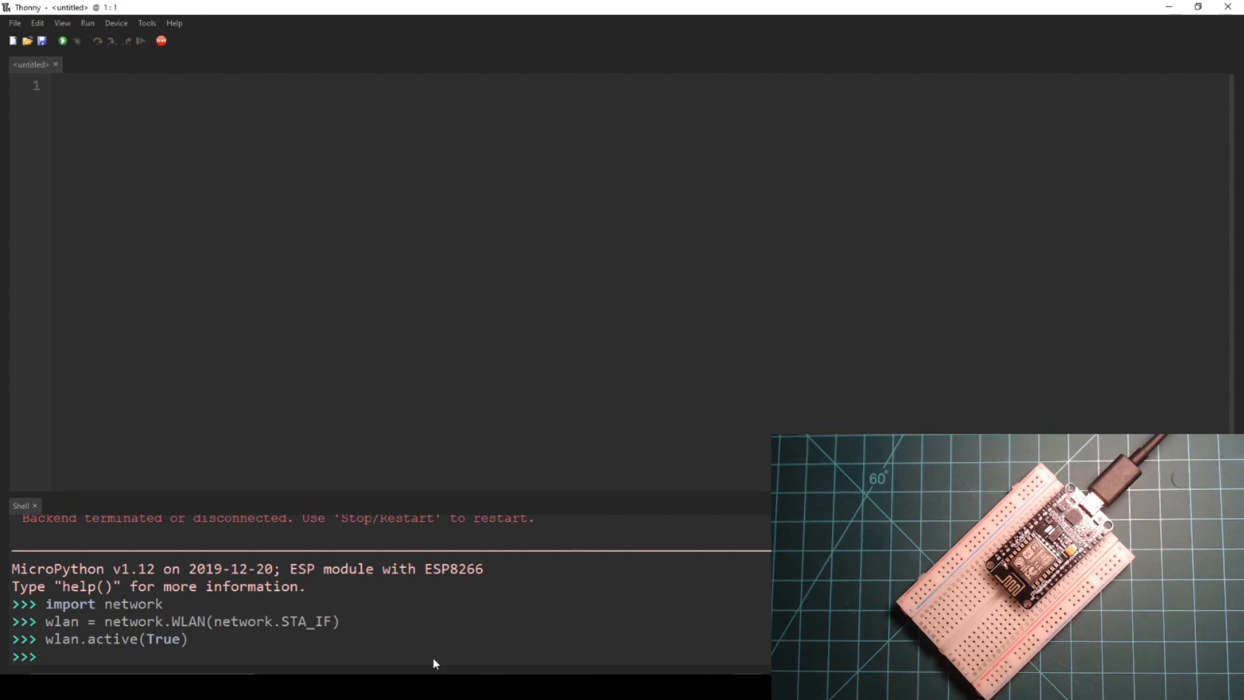
- Run wlan.scan() and wlan.connect("ssid", "password"), confirm isconnected() is True, then begin a script with an import
{"action": "type", "text": "wlan.scan"}
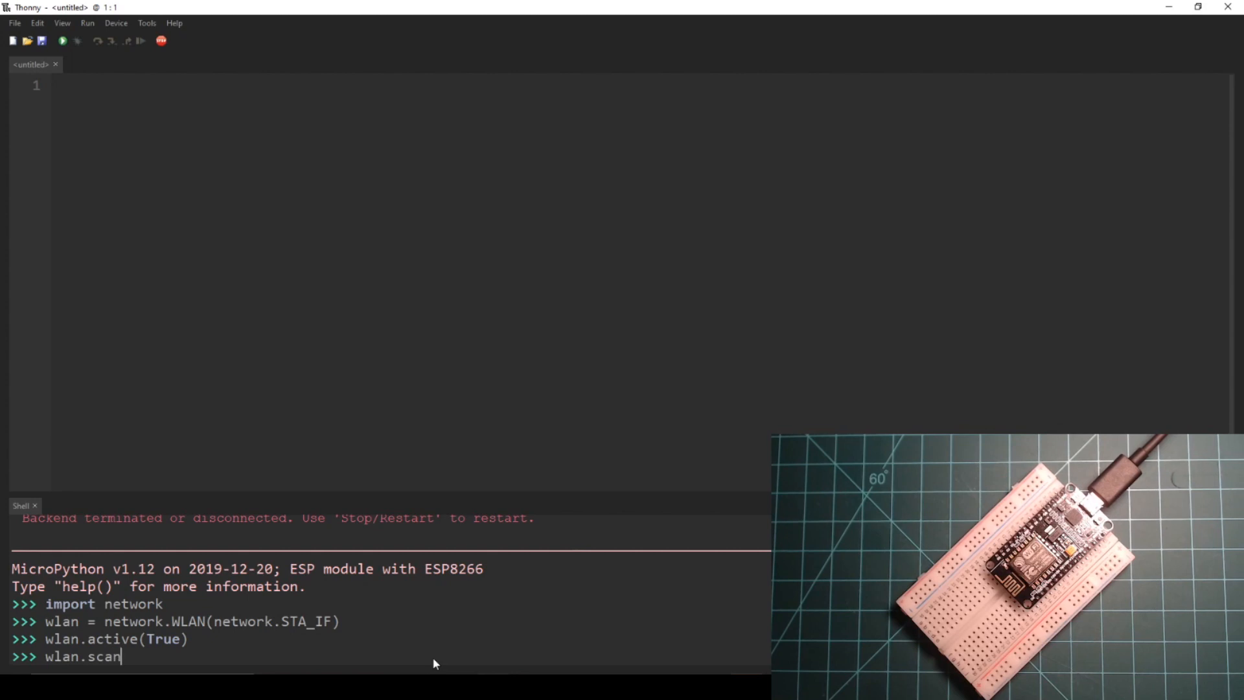
{"action": "type", "text": "()"}
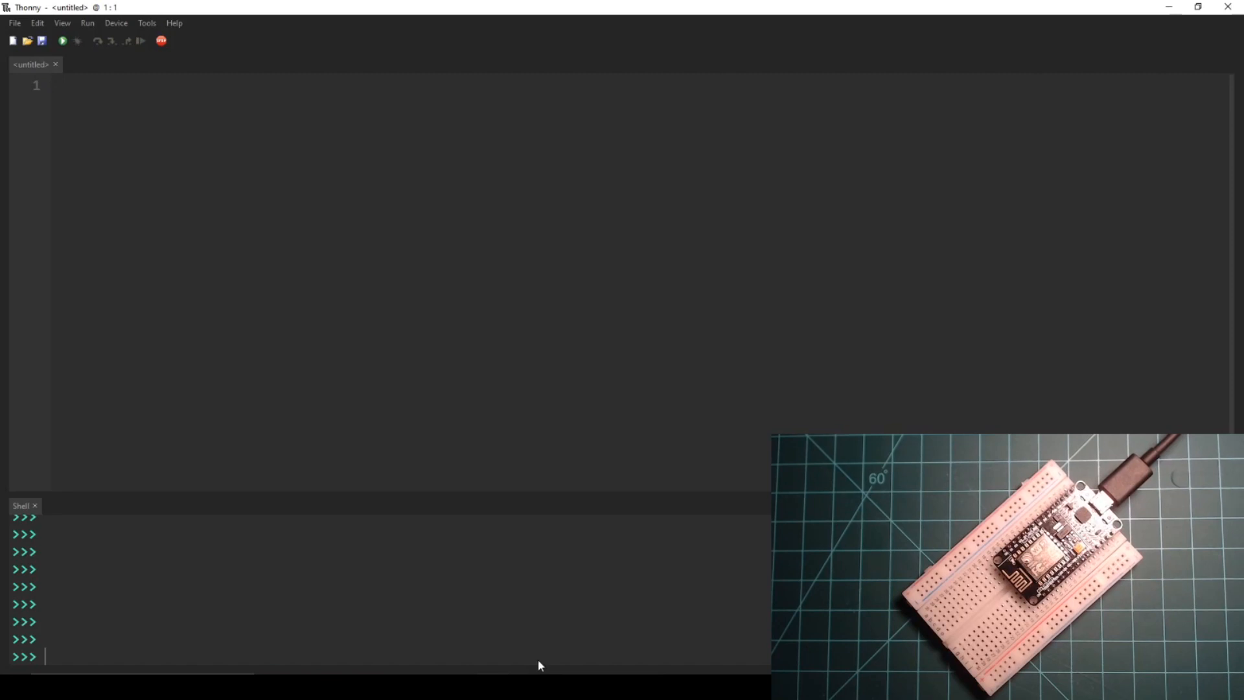
{"action": "type", "text": "wlan."}
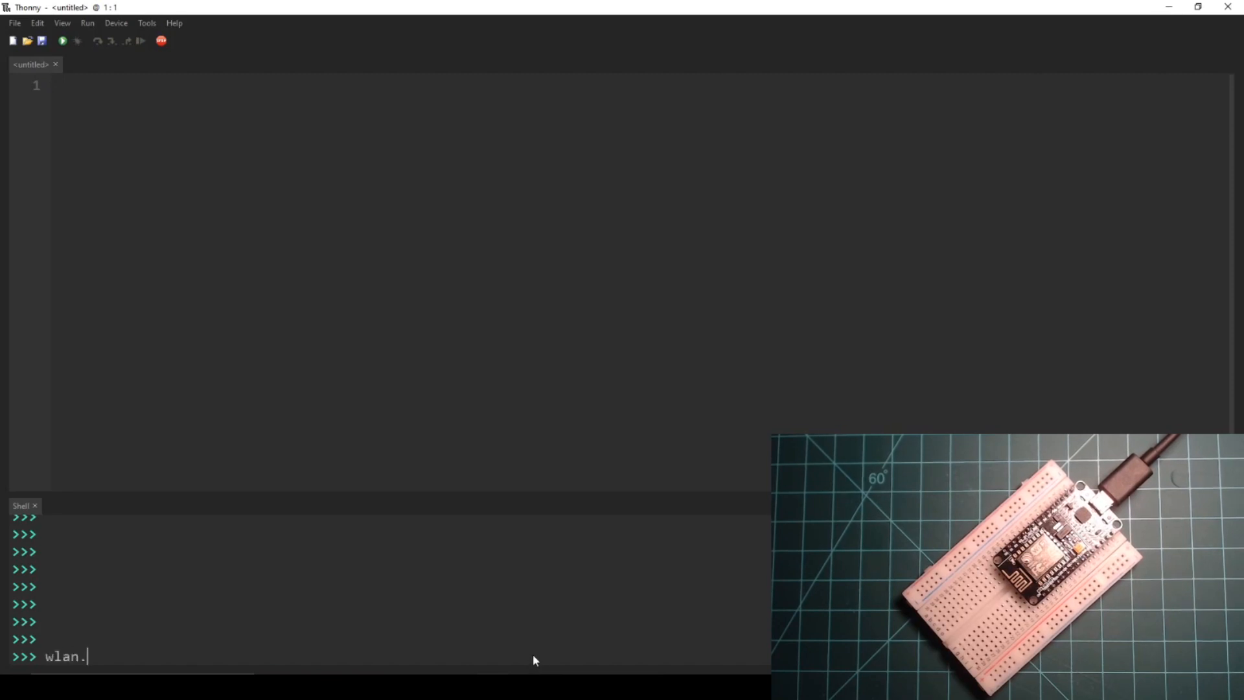
{"action": "type", "text": "connect(\"ssid"}
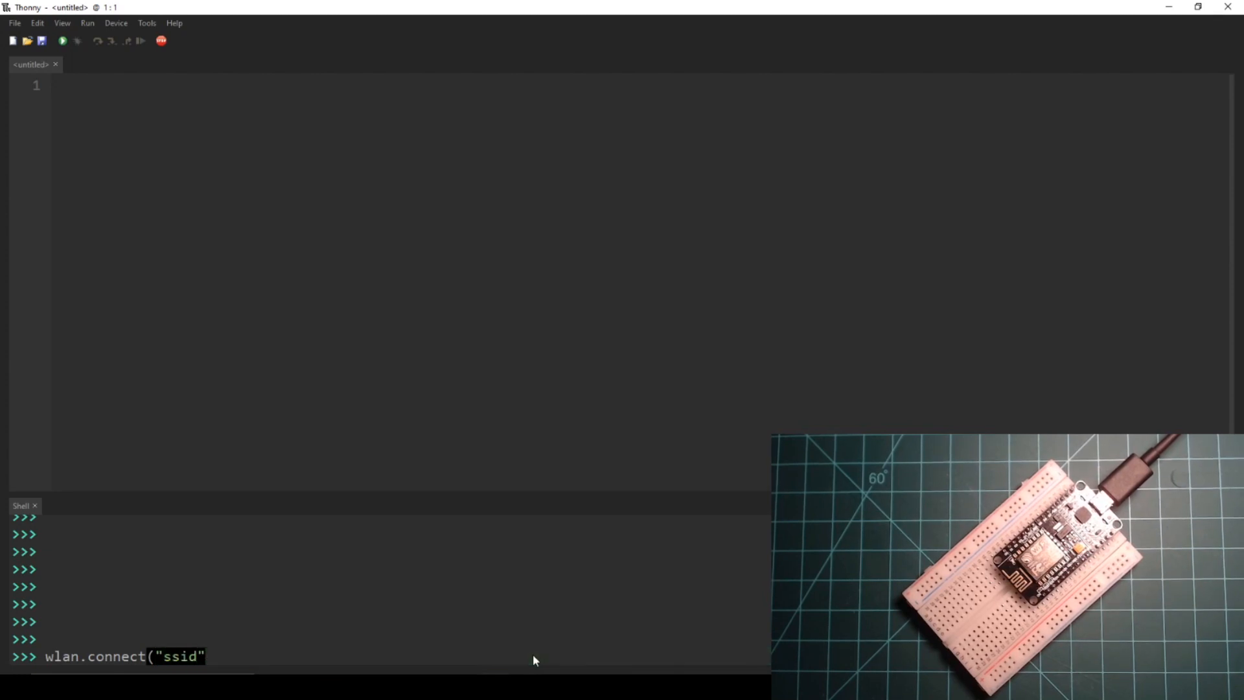
{"action": "type", "text": ", \"pass"}
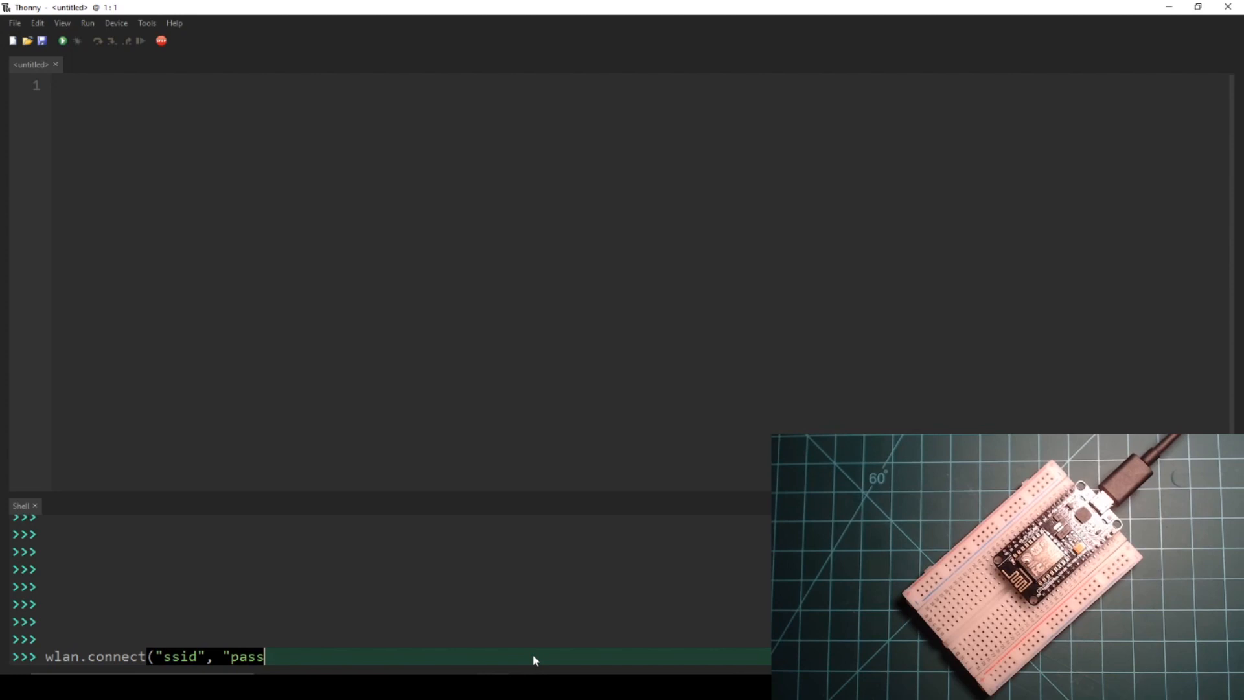
{"action": "type", "text": "word\")"}
{"action": "type", "text": "wlan.isconnected("}
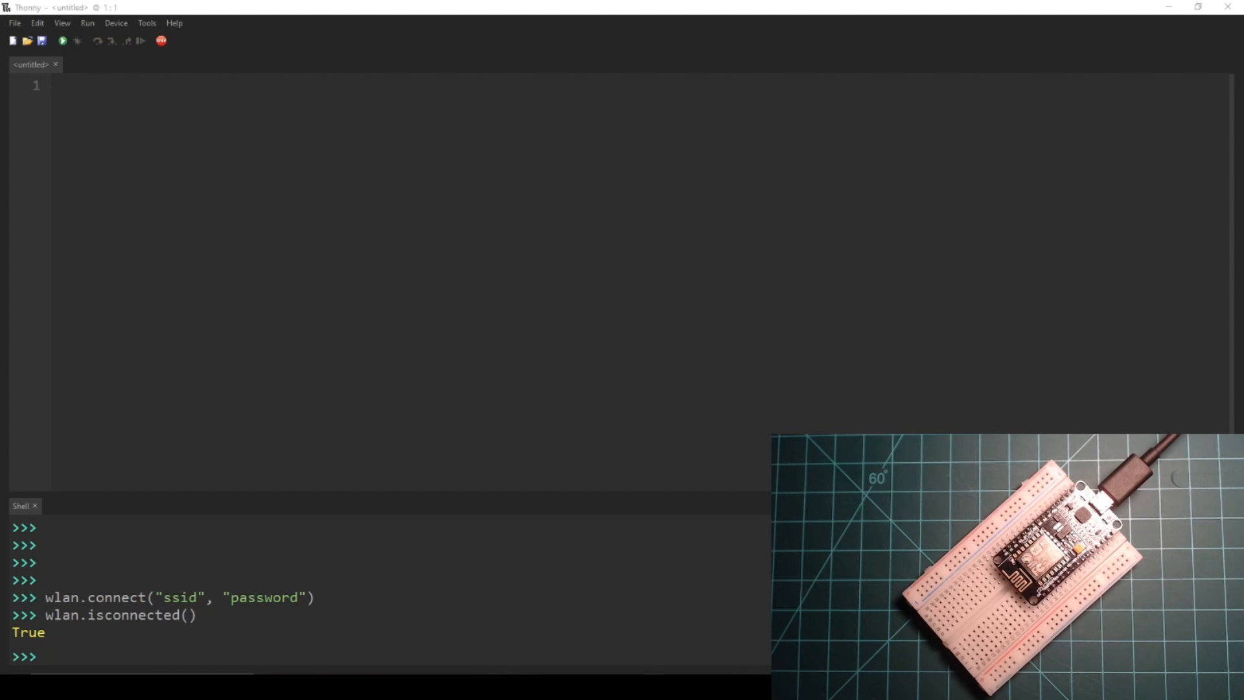
{"action": "type", "text": "import"}
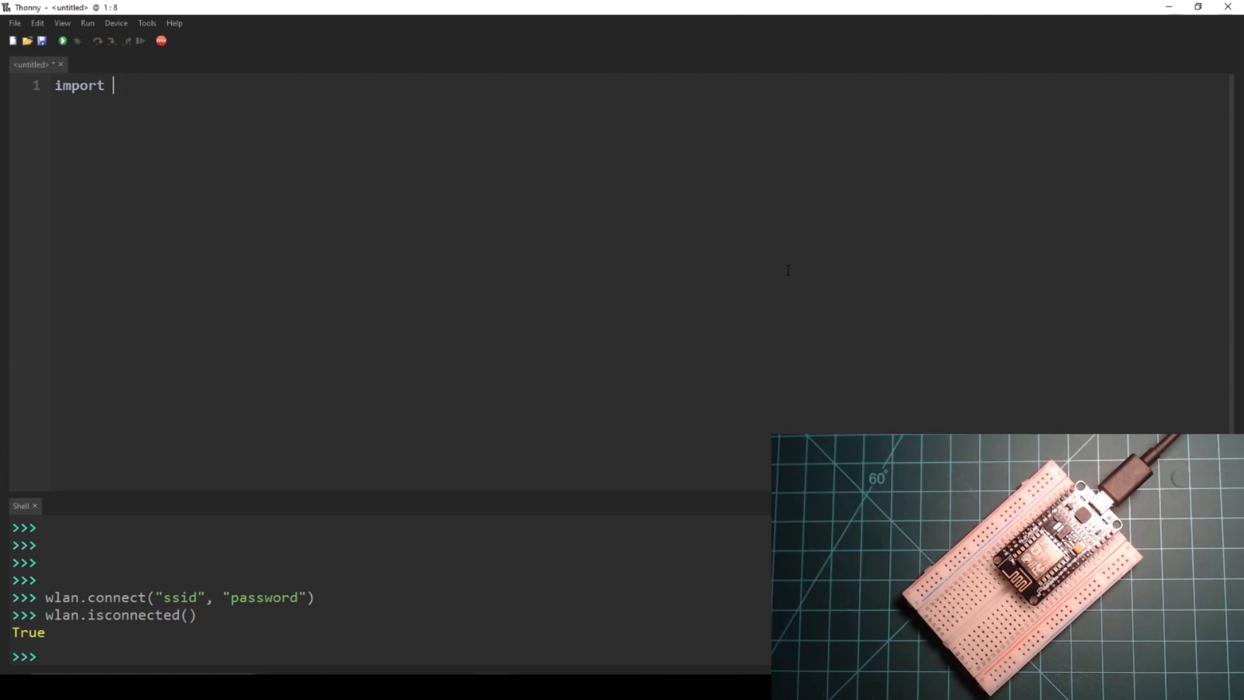
- Define connect_to_wifi(wlan, ssid, password) that prints 'Connecting to network...' and waits until isconnected()
{"action": "type", "text": "network"}
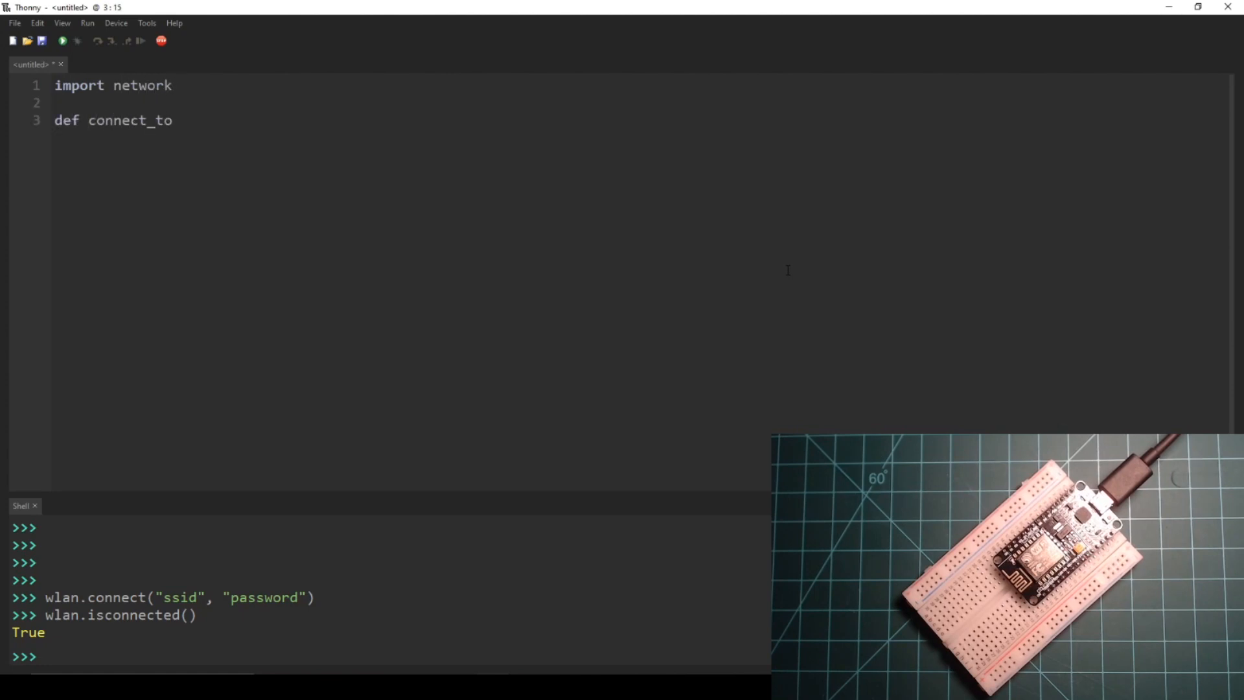
{"action": "type", "text": "_wifi(wlan, ssid, password):"}
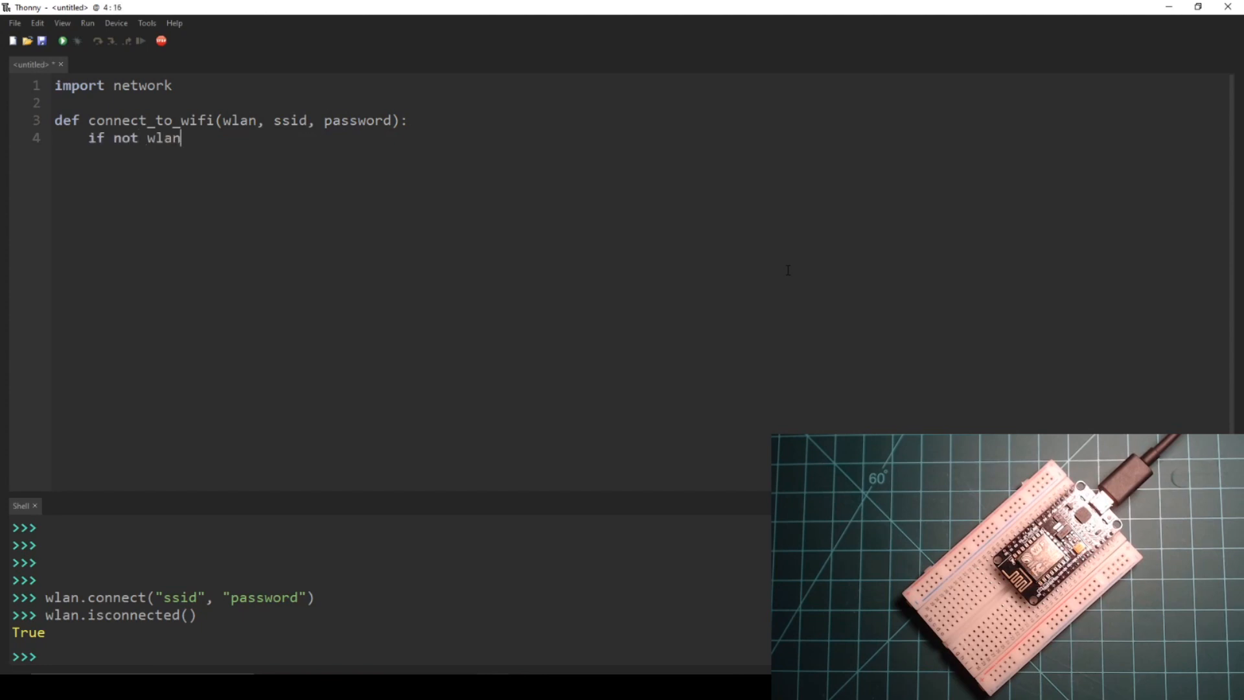
{"action": "type", "text": ".isconnected():"}
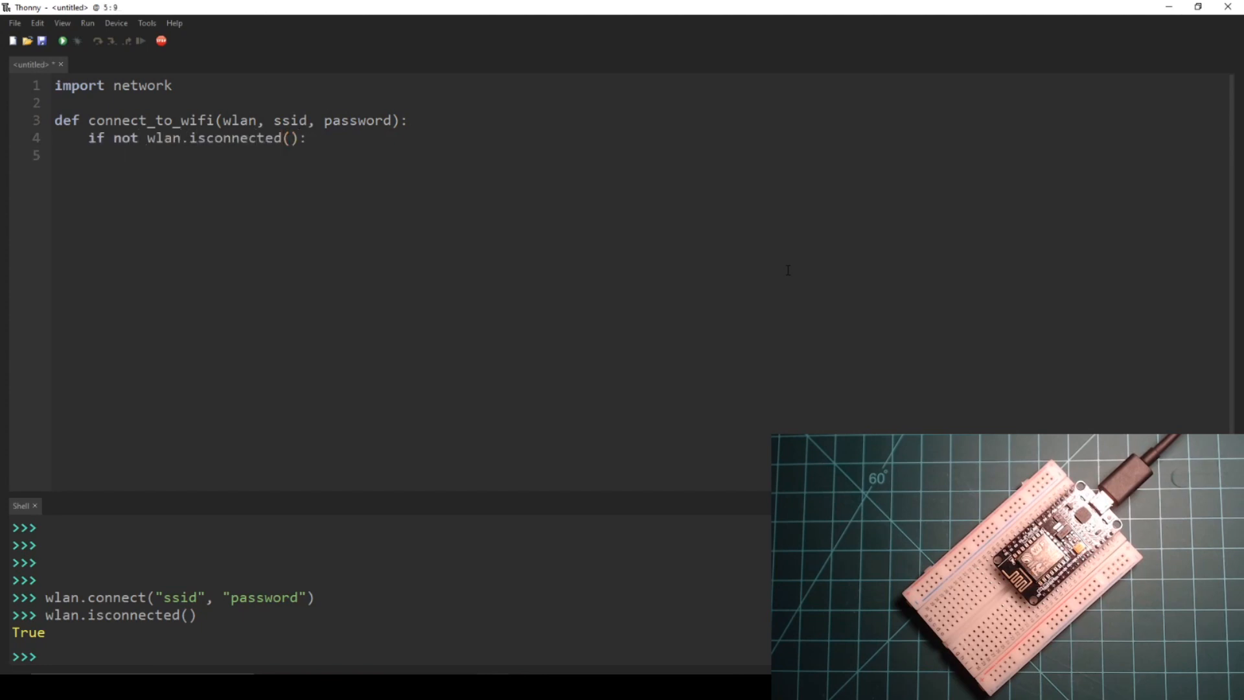
{"action": "type", "text": "print(\"Connecting to network..."}
{"action": "type", "text": "while"}
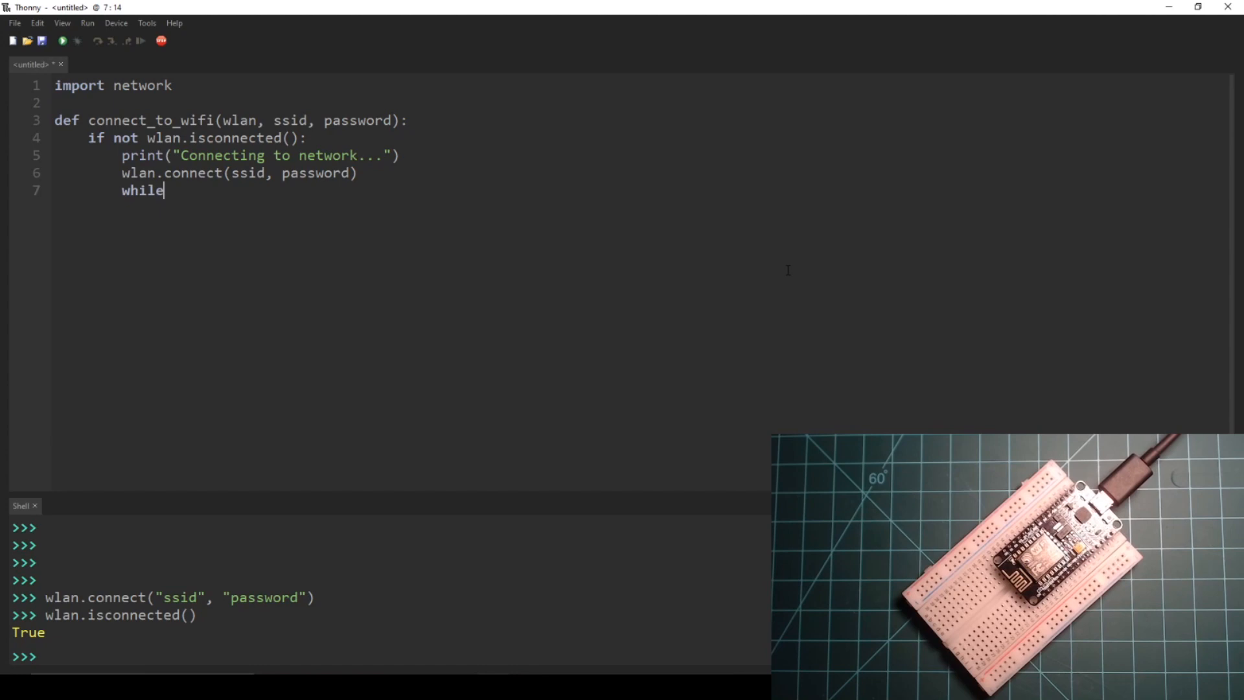
{"action": "type", "text": "not wlan.isconnected():"}
{"action": "type", "text": "wlan = network"}
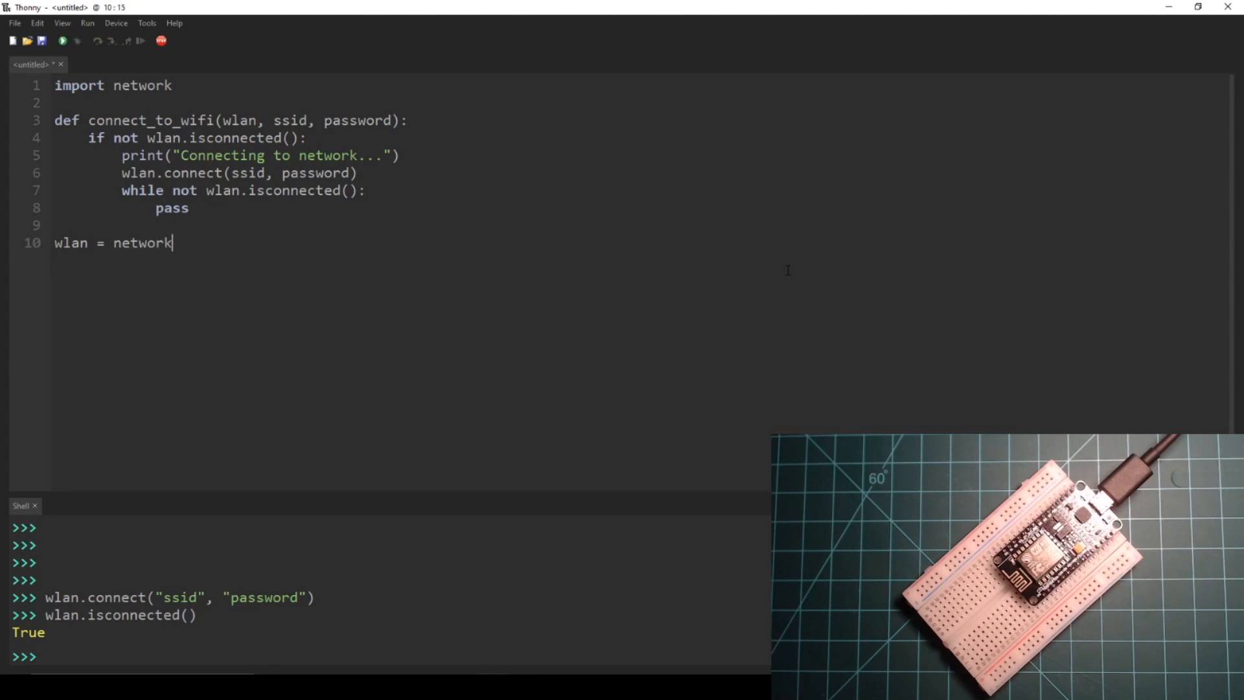
- Create the STA_IF interface and call connect_to_wifi(wlan, "ssid", "password") at the end of the script
{"action": "type", "text": ".WLAN(network.STA_"}
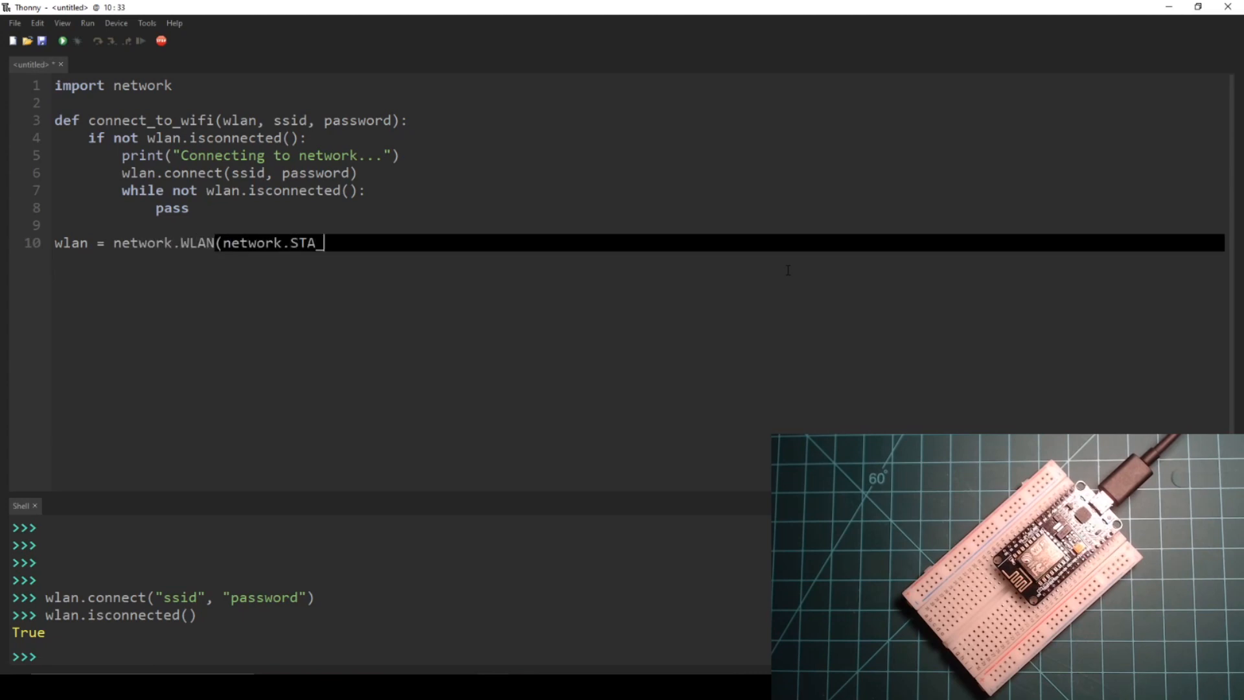
{"action": "type", "text": "IF)"}
{"action": "type", "text": "connect_to_wifi"}
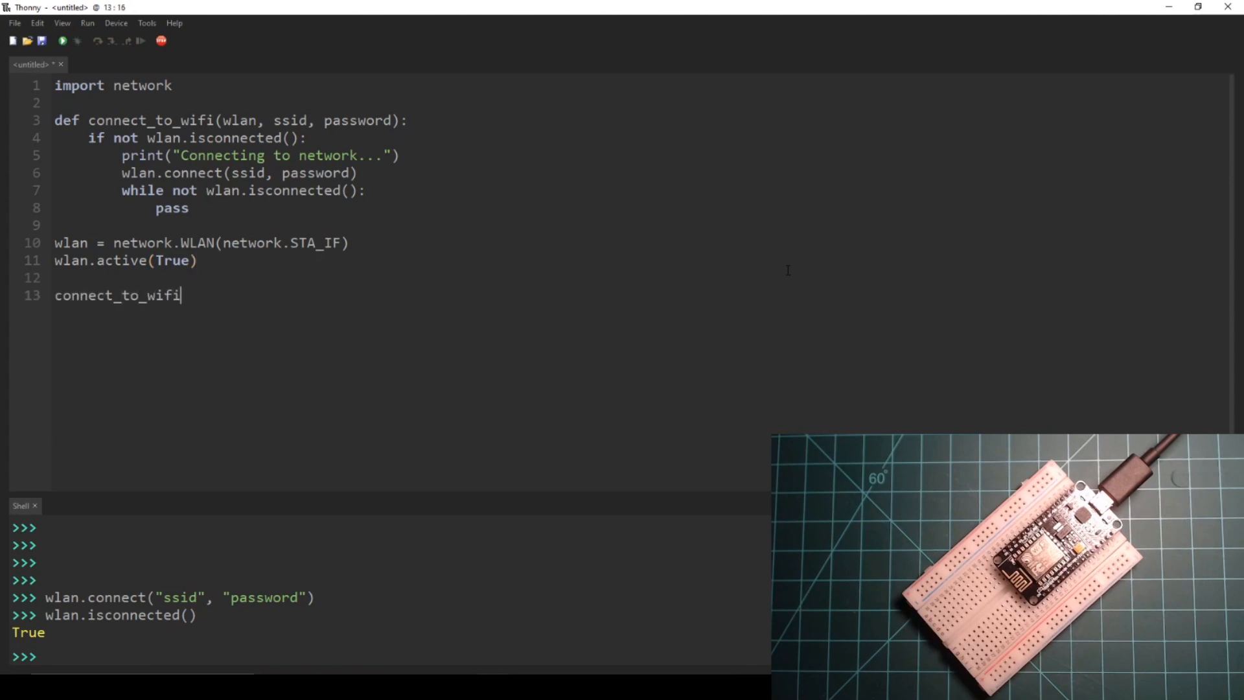
{"action": "type", "text": "(wlan, \"ssid"}
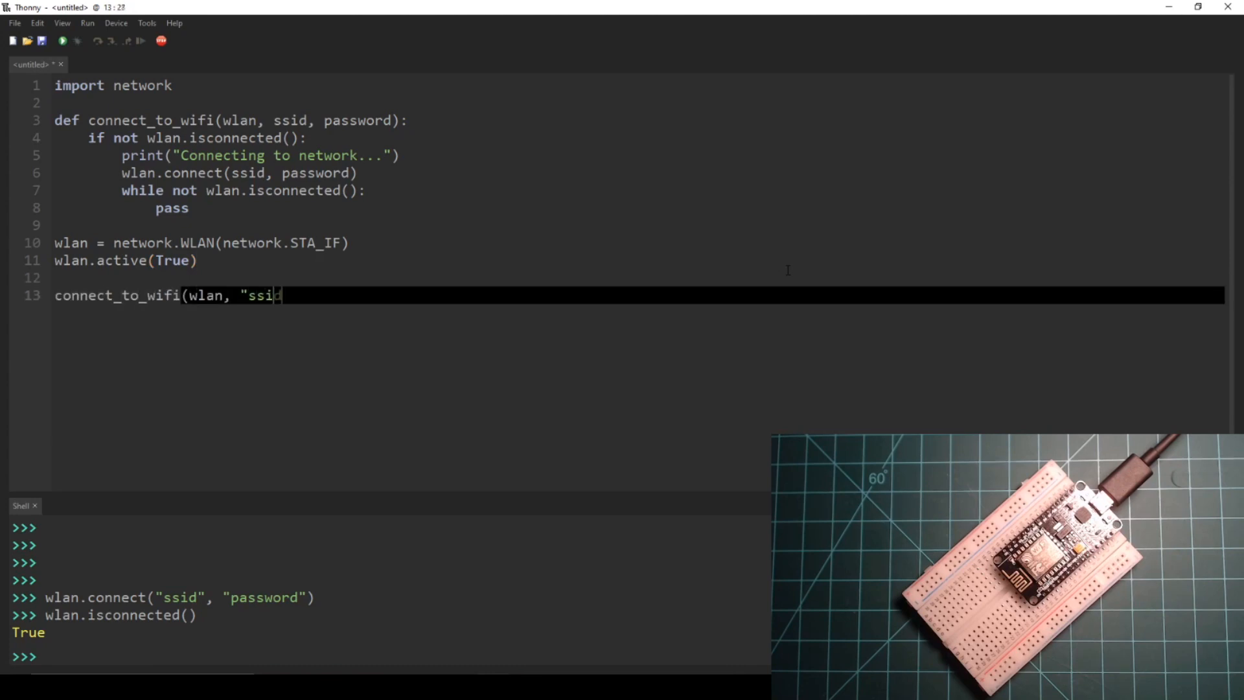
{"action": "type", "text": "d\", \"password\""}
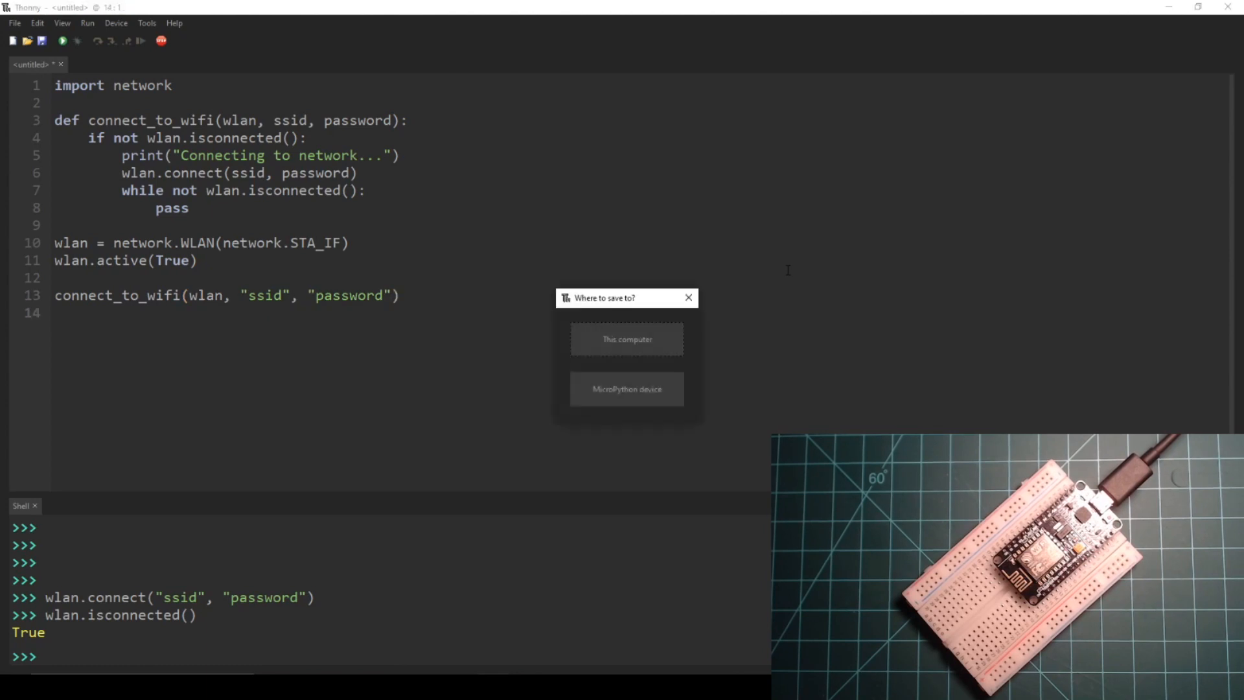
- Save the script to the MicroPython device as main.py, overwriting the existing file
{"action": "left_click", "coordinate": [626, 389]}
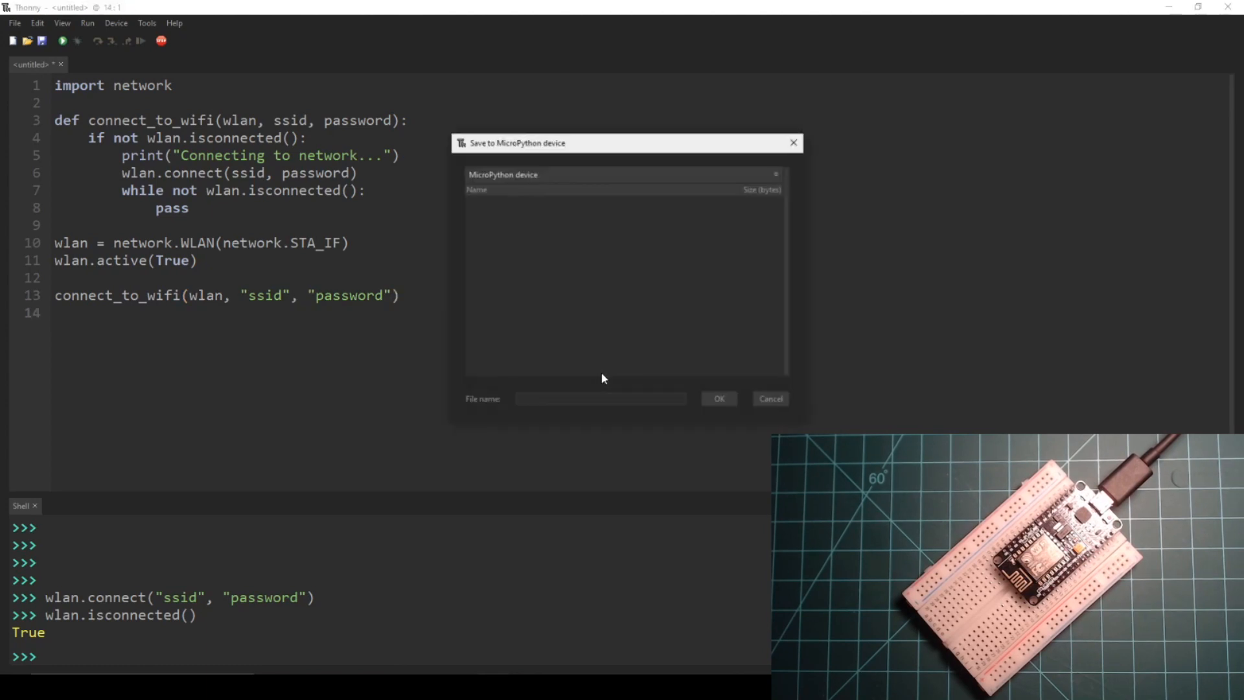
{"action": "left_click", "coordinate": [509, 222]}
{"action": "type", "text": "mai"}
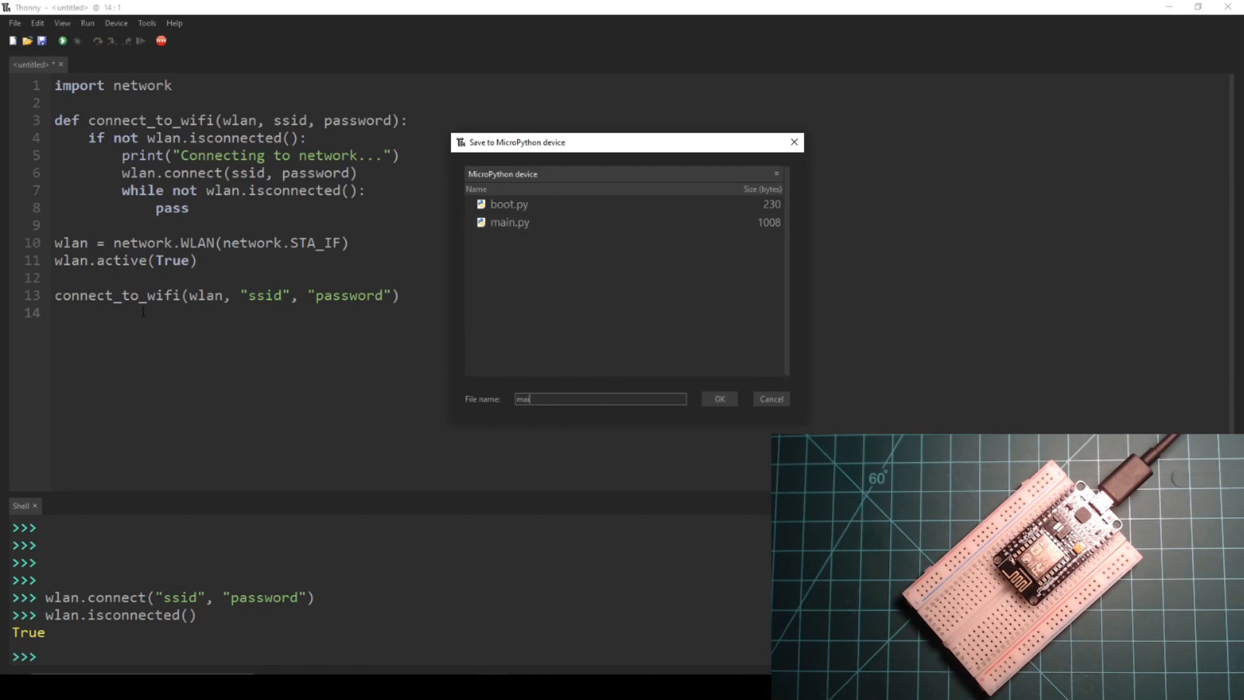
{"action": "left_click", "coordinate": [718, 398]}
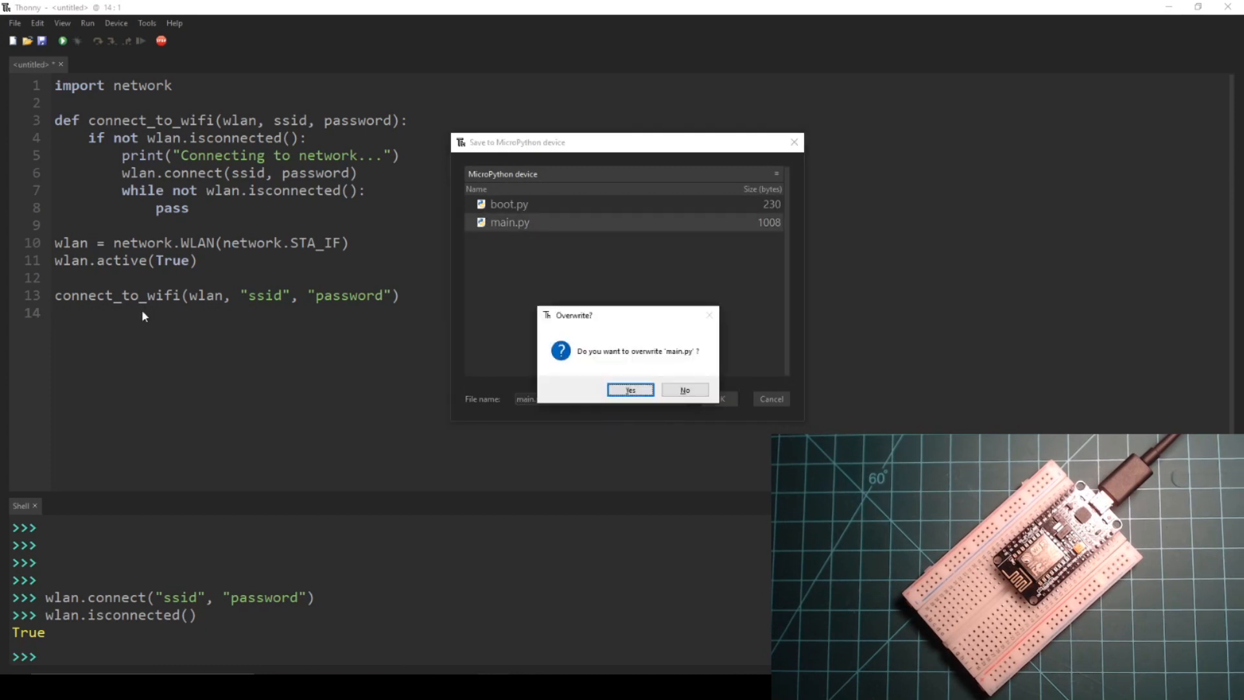
{"action": "left_click", "coordinate": [630, 390]}
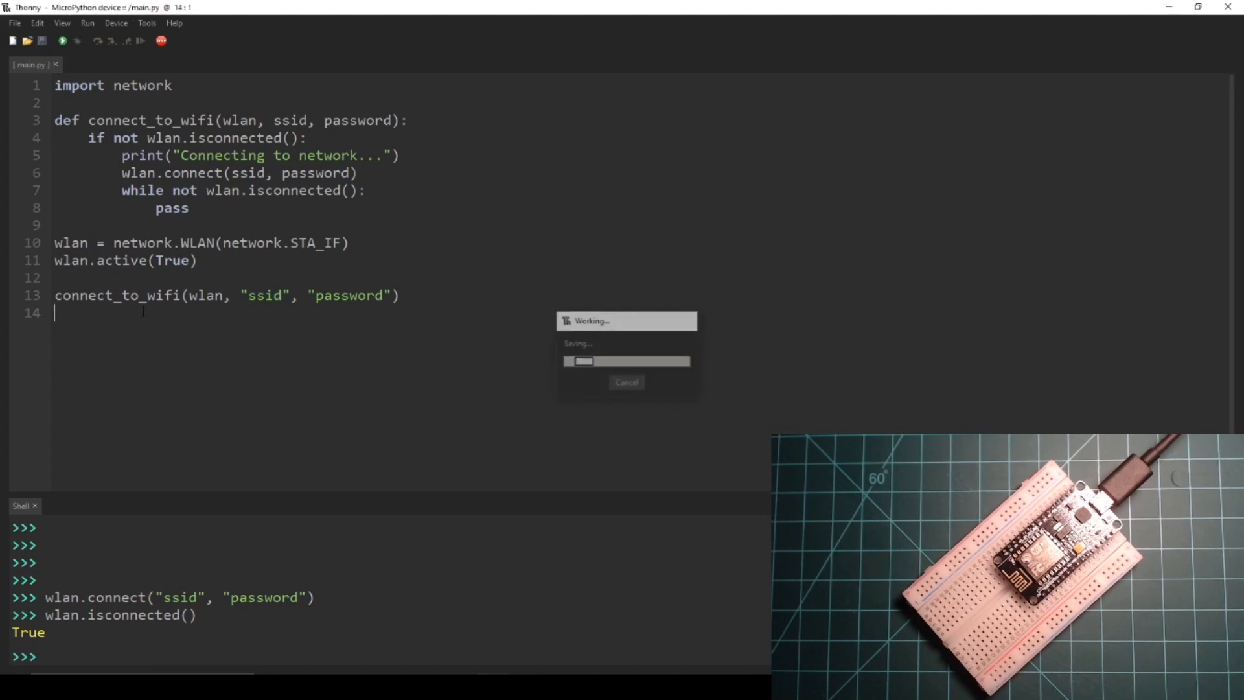
- Restart the board so main.py connects to Wi-Fi, then check wlan.isconnected() in the shell
{"action": "left_click", "coordinate": [161, 40]}
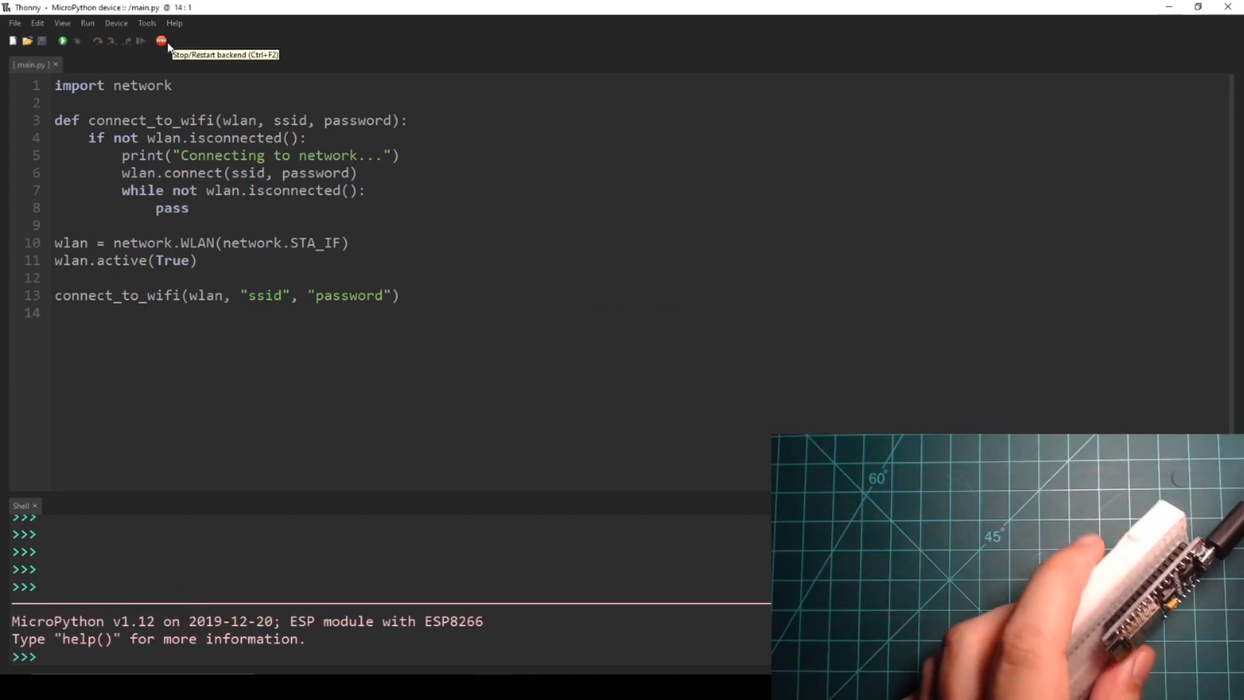
{"action": "left_click", "coordinate": [161, 40]}
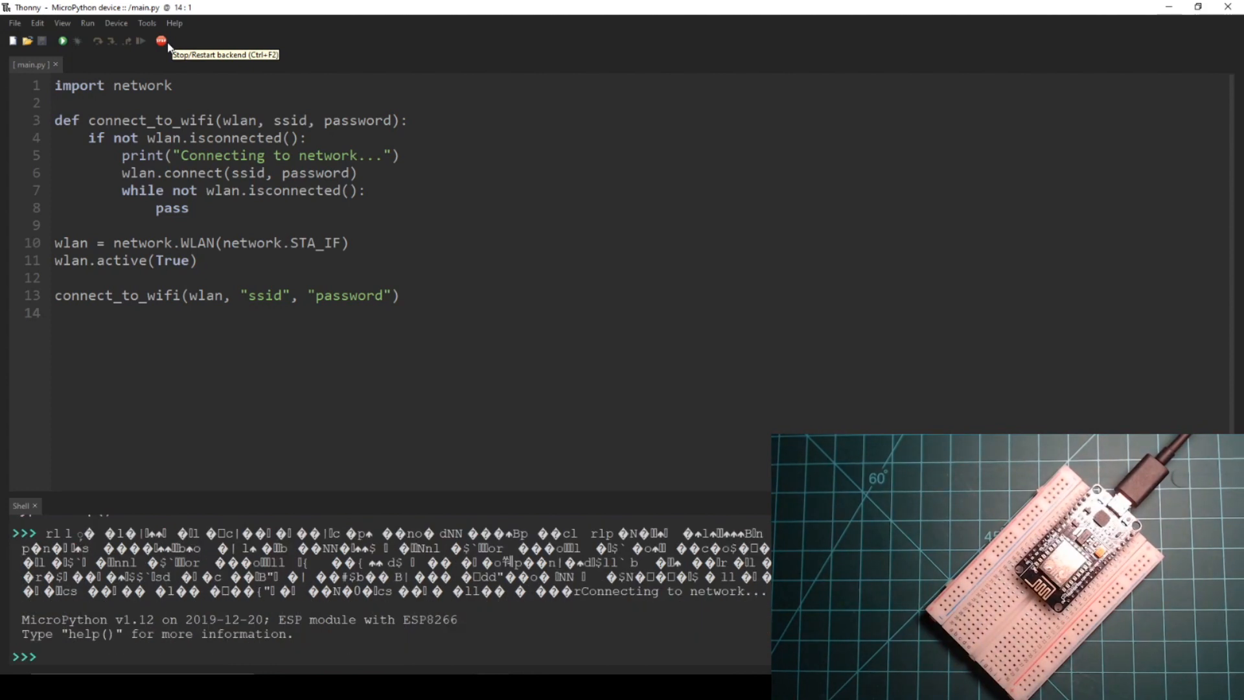
{"action": "mouse_move", "coordinate": [302, 653]}
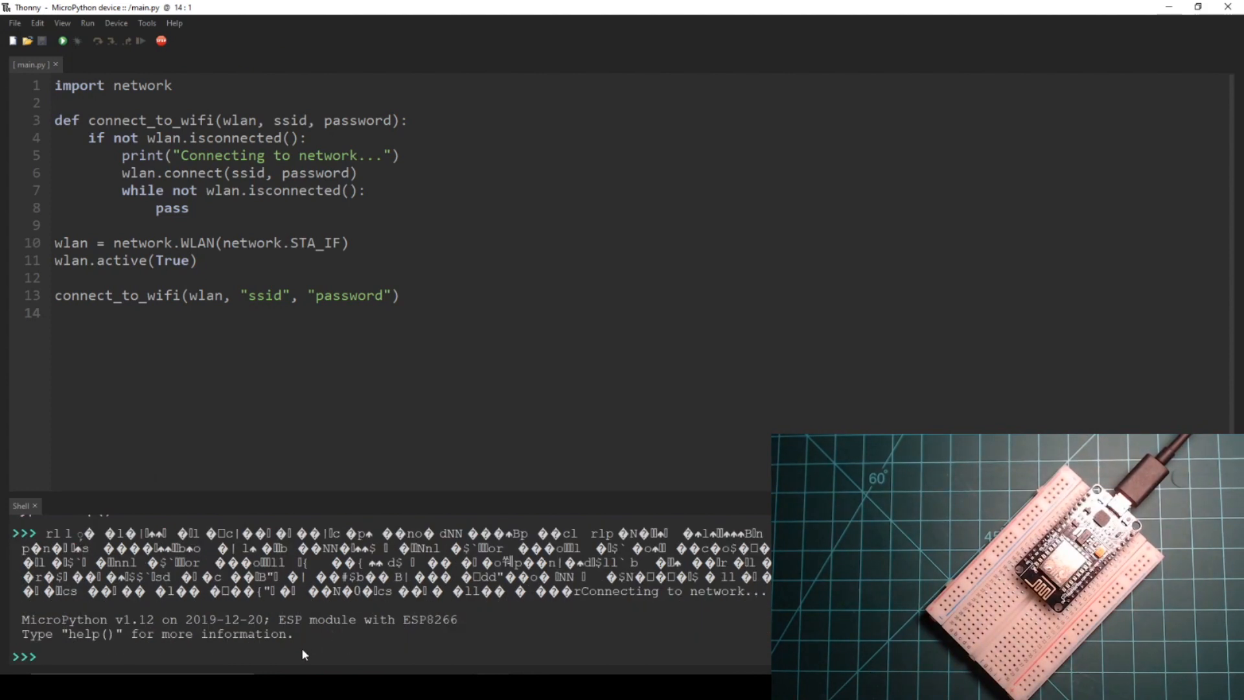
{"action": "type", "text": "wlan"}
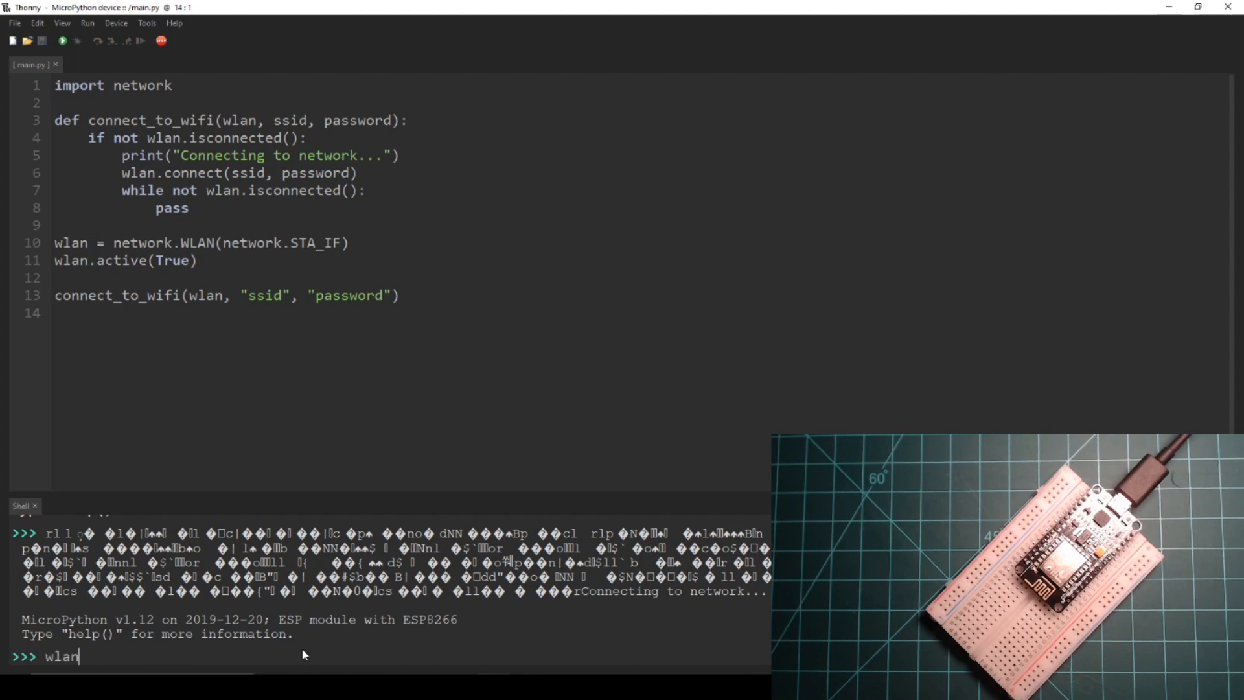
{"action": "type", "text": ".isconnecte"}
{"action": "left_click", "coordinate": [408, 102]}
{"action": "type", "text": "from machine import RTV"}
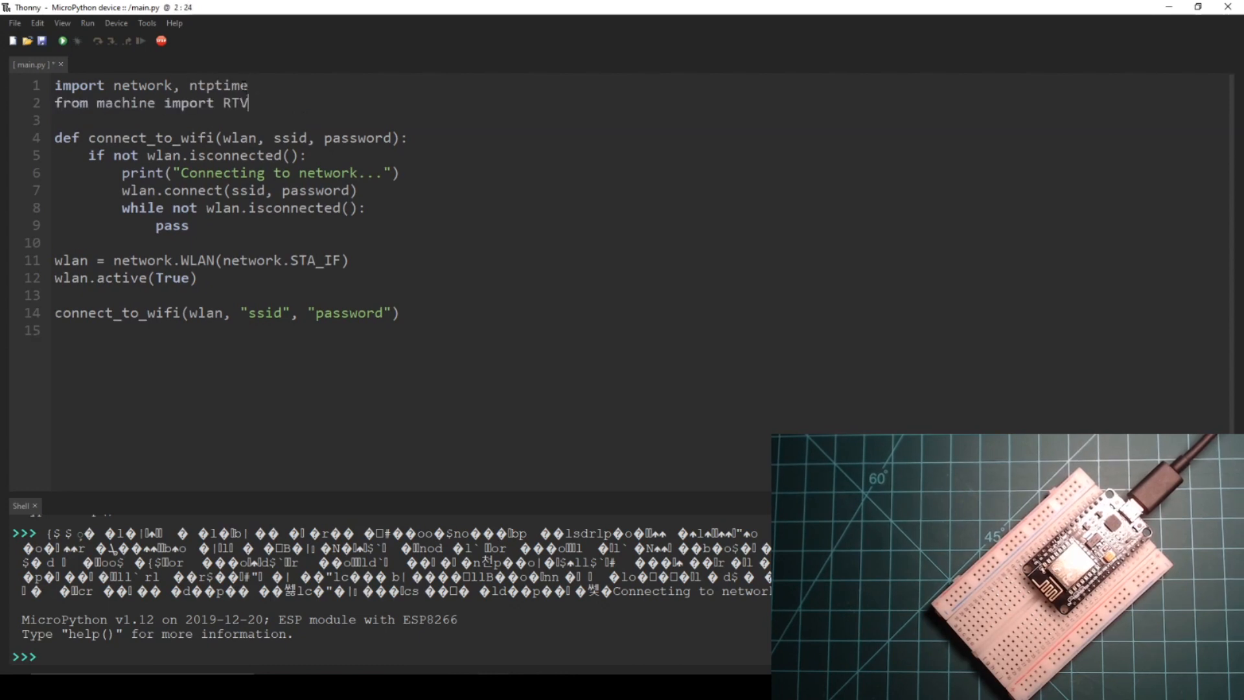
- Add rtc = RTC(), ntptime.settime() and print(rtc.datetime()) to main.py
{"action": "type", "text": "rtc"}
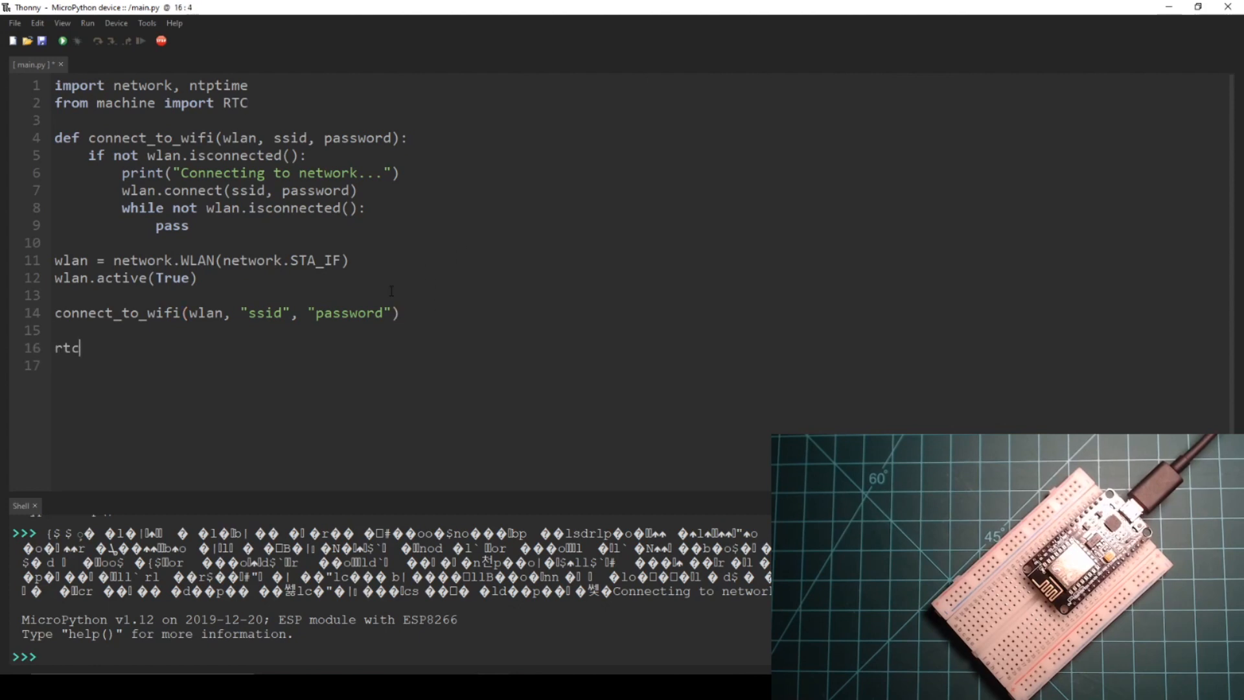
{"action": "type", "text": "= RTC()"}
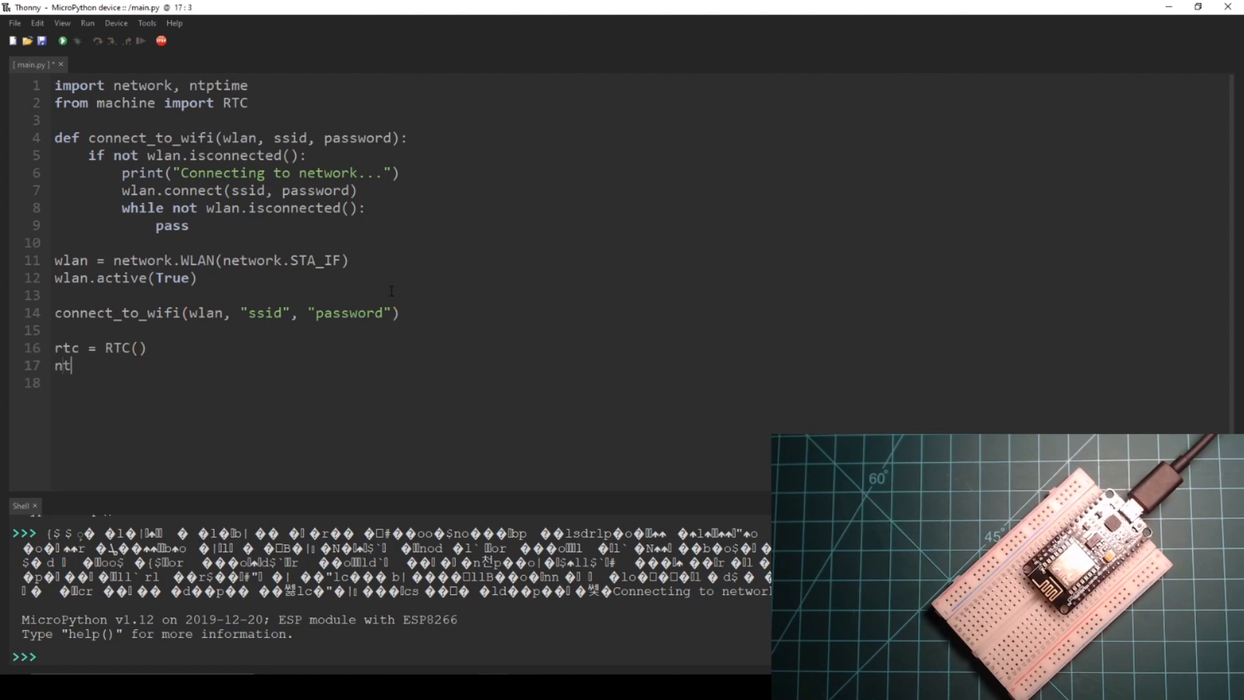
{"action": "type", "text": "ptime.settime()"}
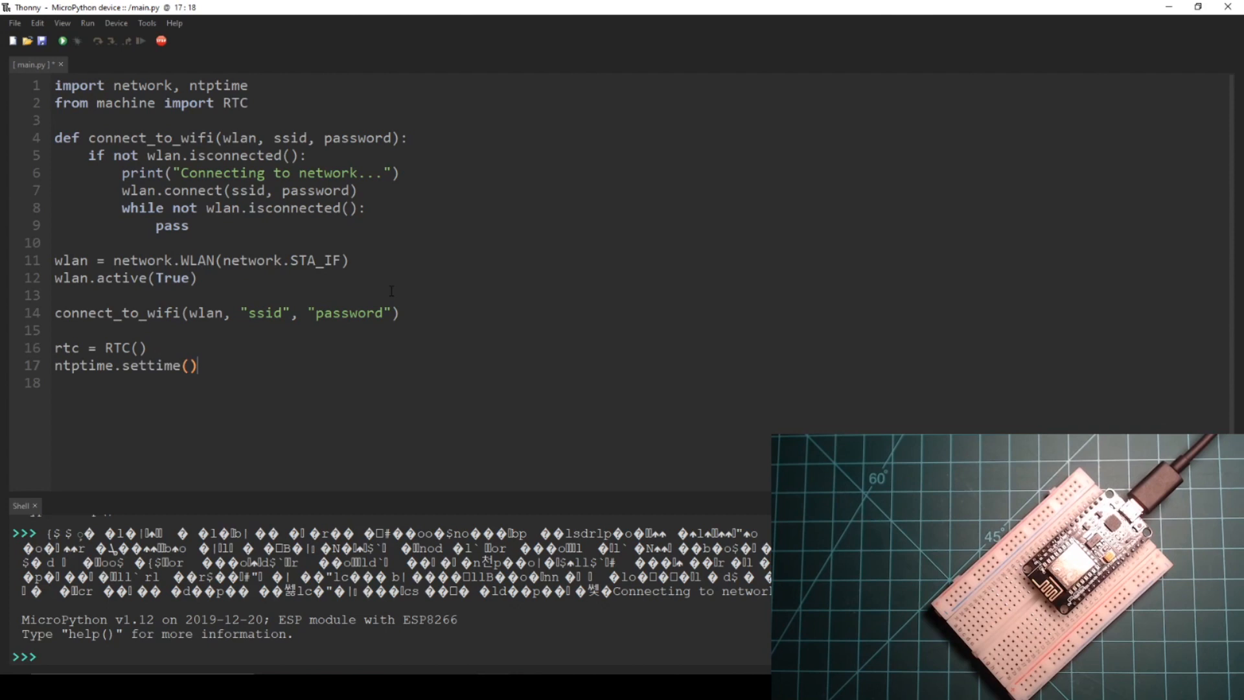
{"action": "type", "text": "print(rtc.datetime("}
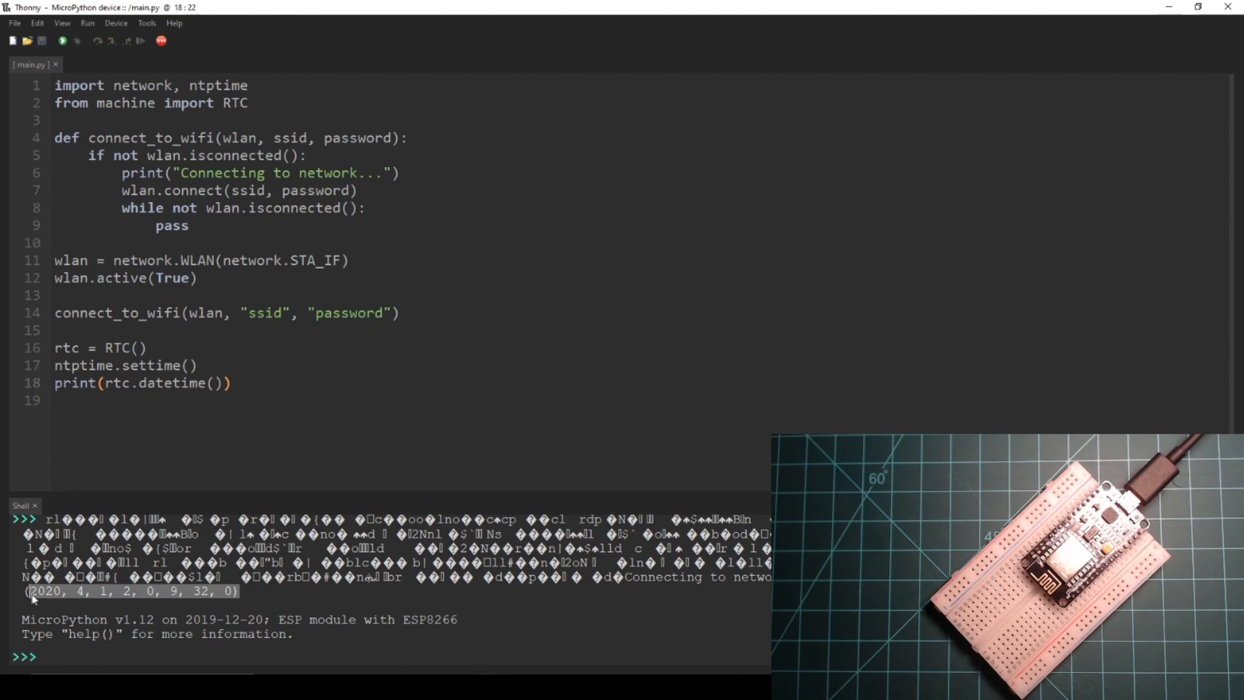
{"action": "mouse_move", "coordinate": [265, 671]}
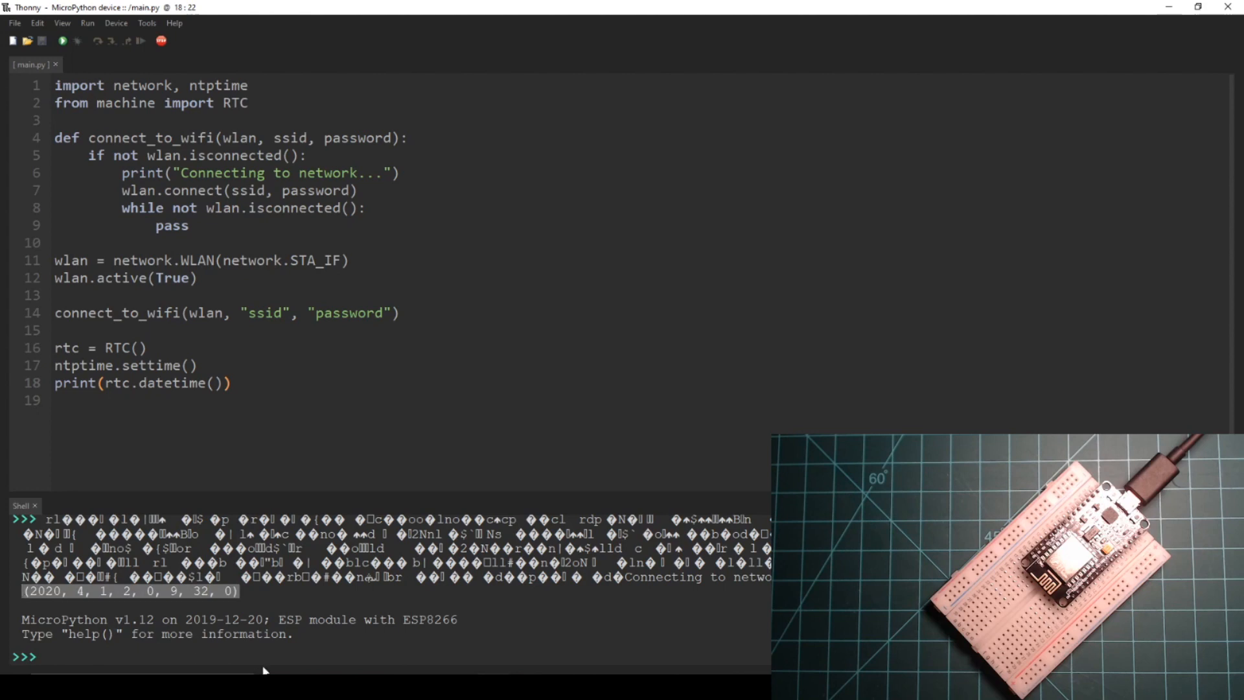
{"action": "mouse_move", "coordinate": [323, 648]}
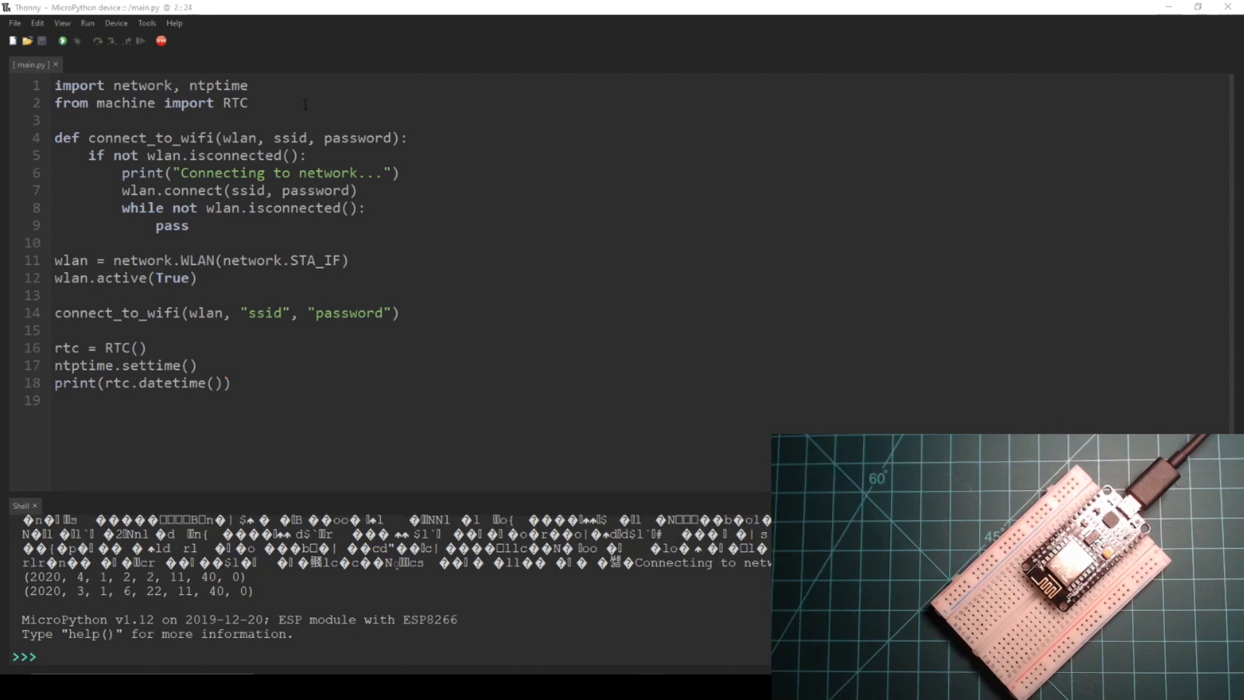
- Add the DATETIME_ELEMENTS index dict and a set_datetime_element(rtc, datetime_element, value) helper
{"action": "type", "text": "DATETIME_ELEMENTS = {"}
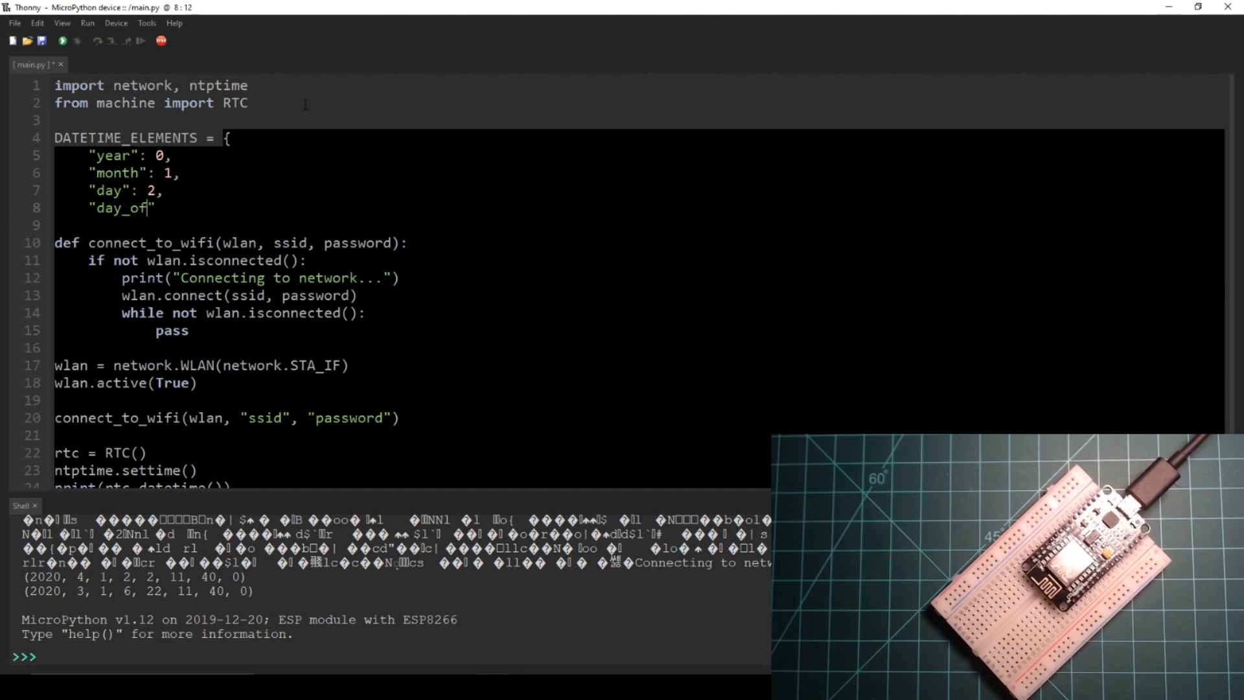
{"action": "type", "text": "_week\": 3,"}
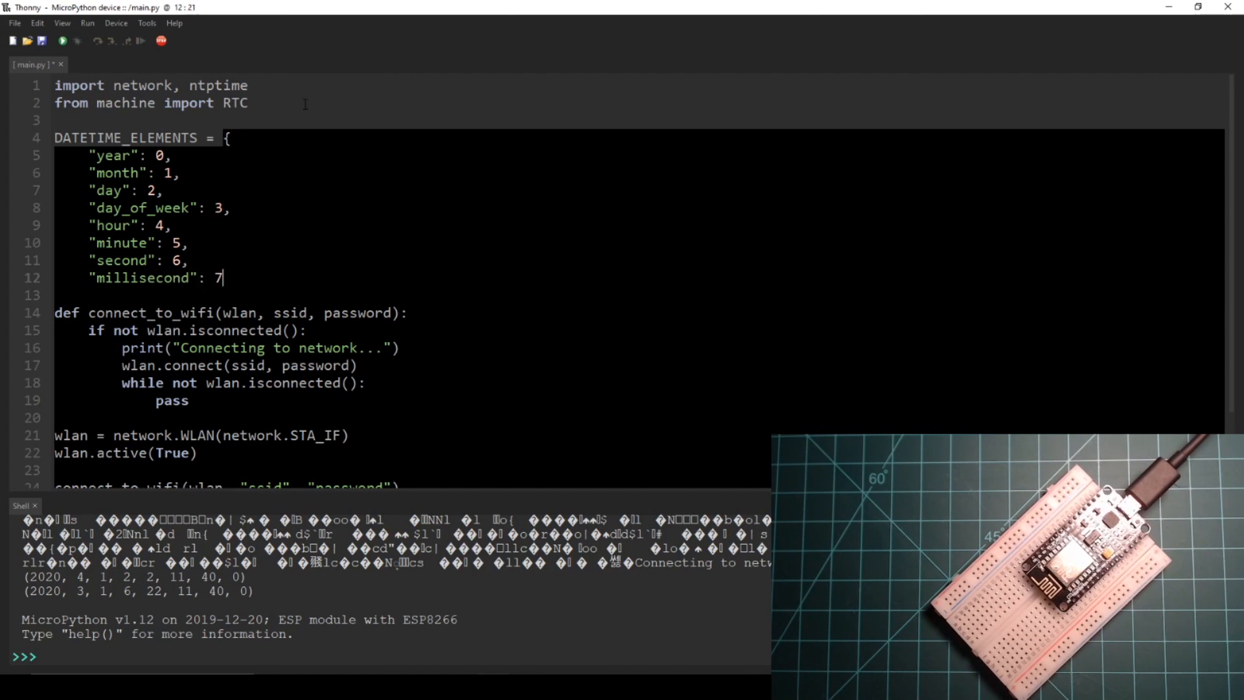
{"action": "type", "text": "def set"}
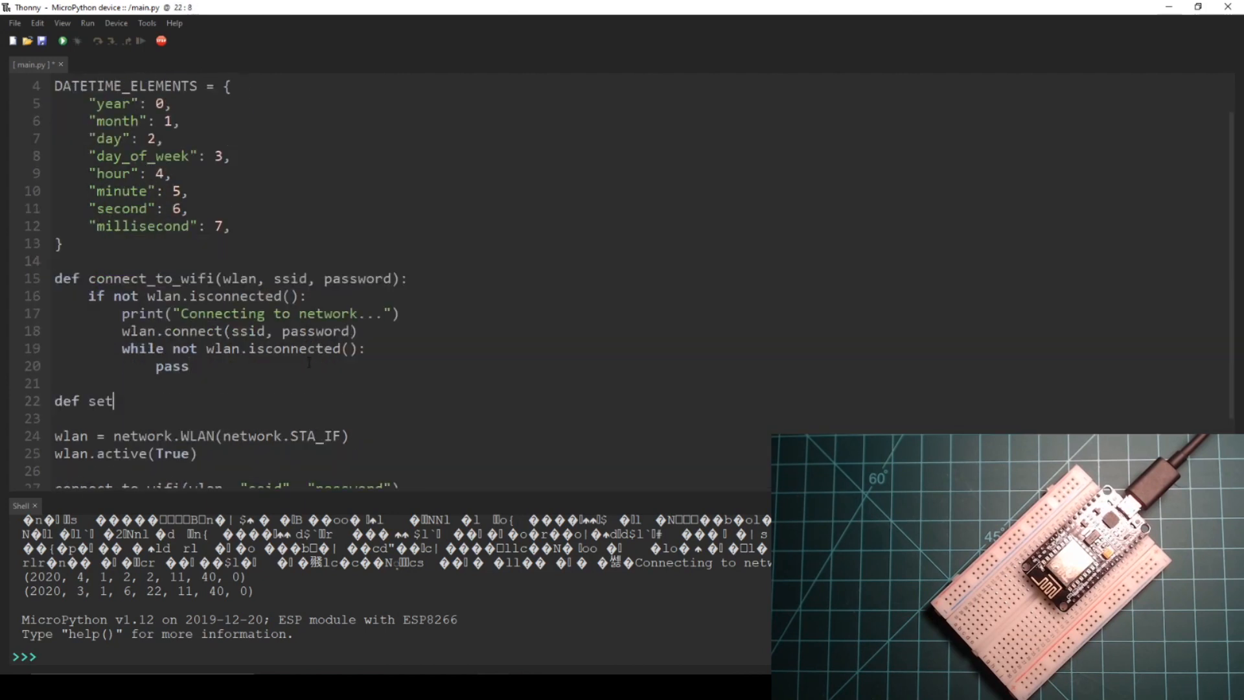
{"action": "type", "text": "_datetime_element(rtc, datetime_element"}
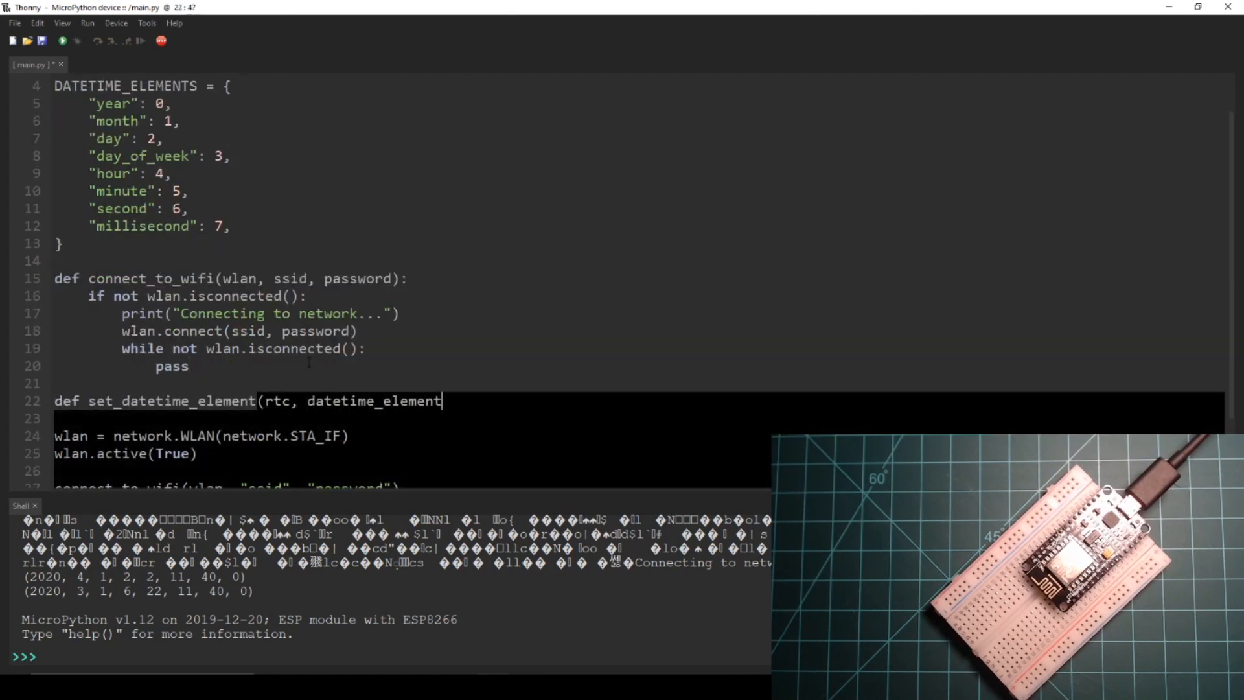
{"action": "type", "text": ", value):"}
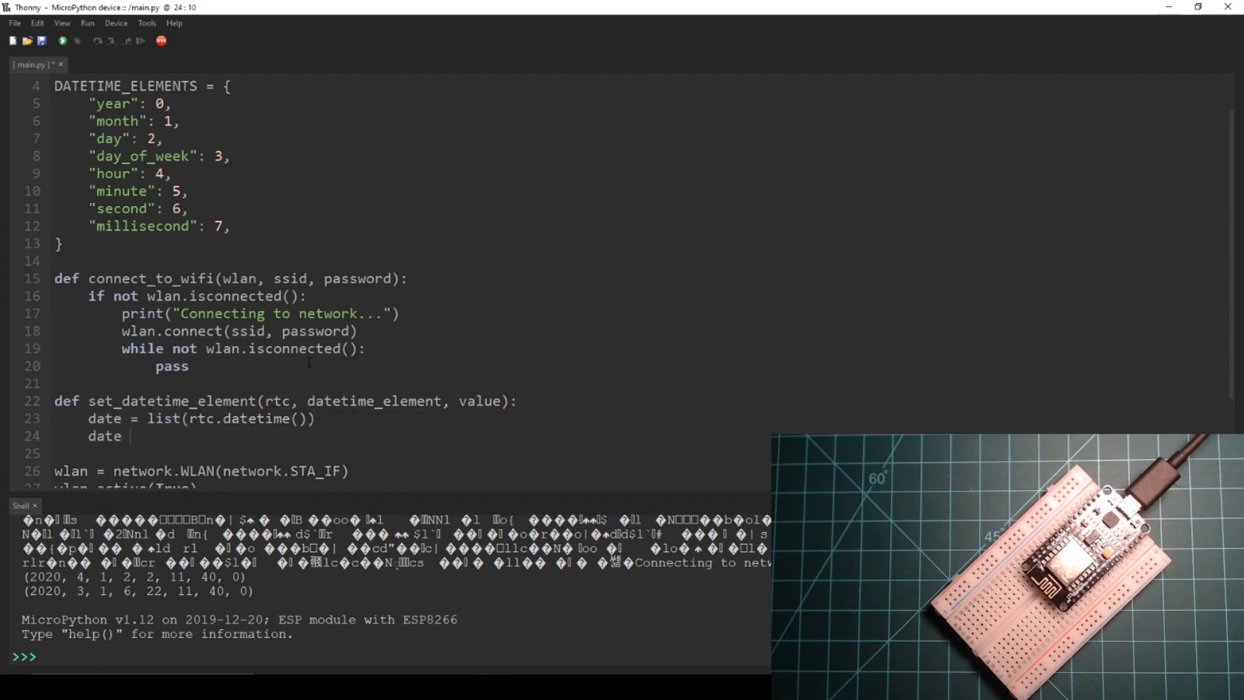
{"action": "type", "text": "[DATETIME_ELEMENTS]"}
{"action": "left_click", "coordinate": [411, 454]}
{"action": "type", "text": "rtc.datetime(date"}
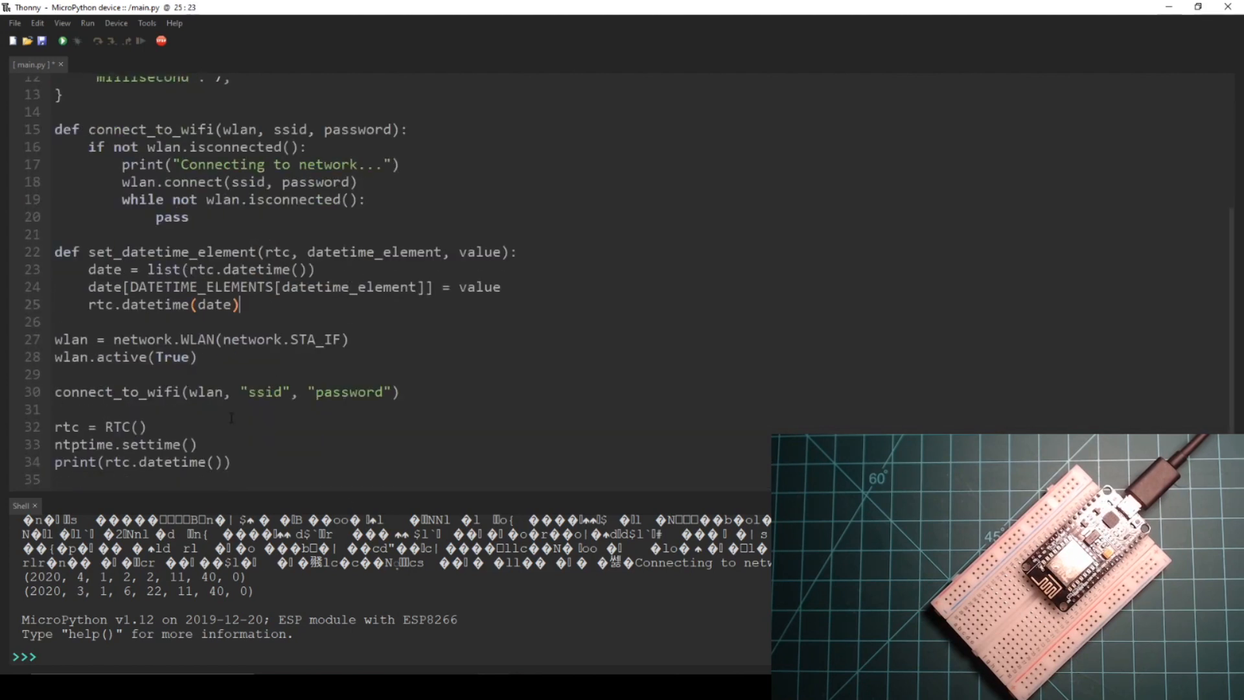
- Call set_datetime_element for "month" and "day" to correct the clock
{"action": "type", "text": "set_datetime_element(rtc, \"month\", 3"}
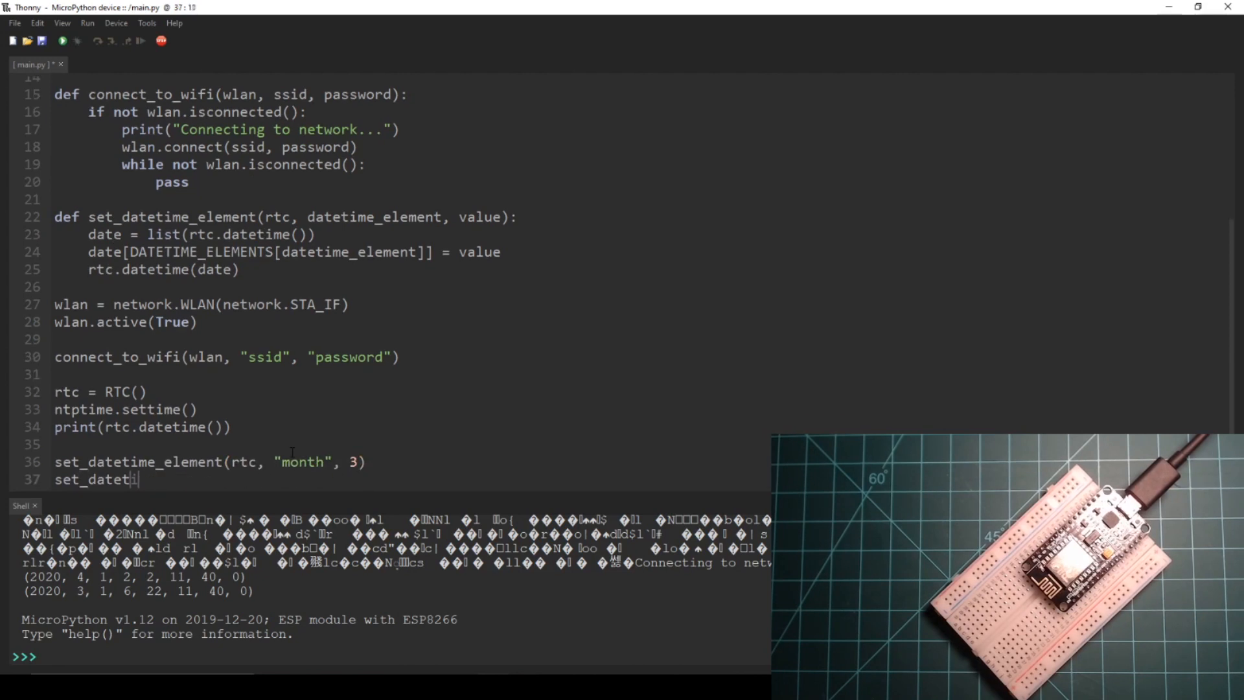
{"action": "type", "text": "ime_element(rtc, \"day\""}
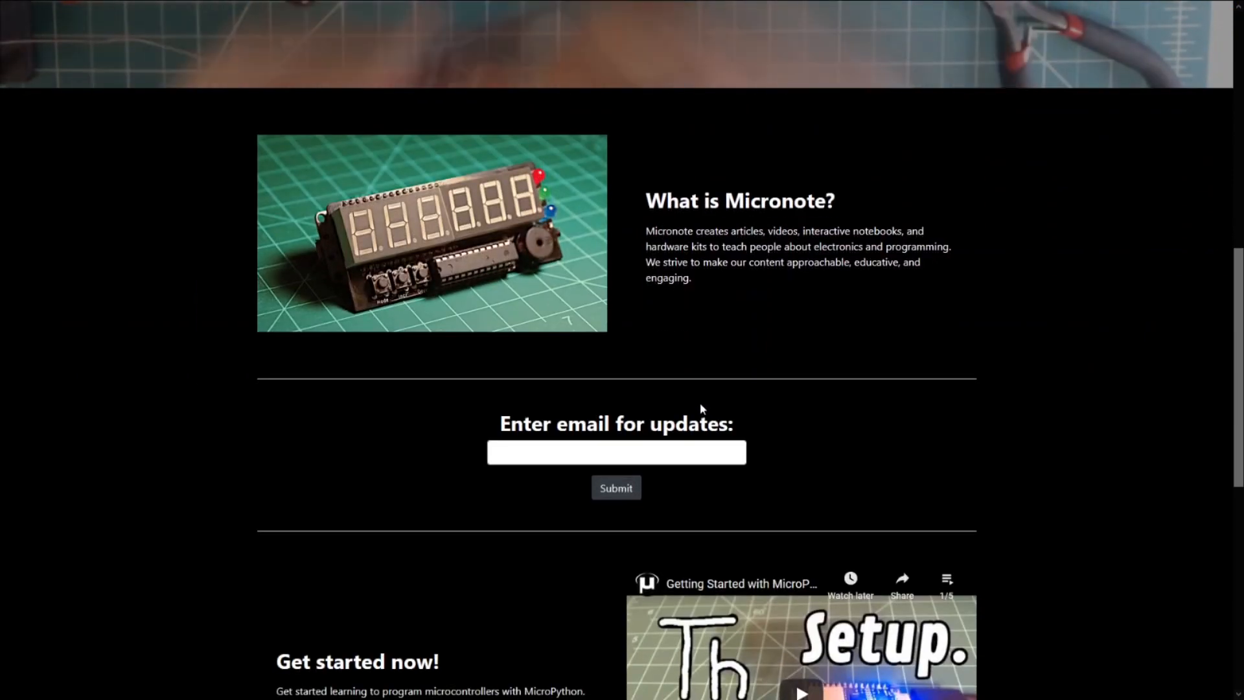
- Navigate from the Micronote home page to the Atlas kit page and its guides listing
{"action": "left_click", "coordinate": [273, 26]}
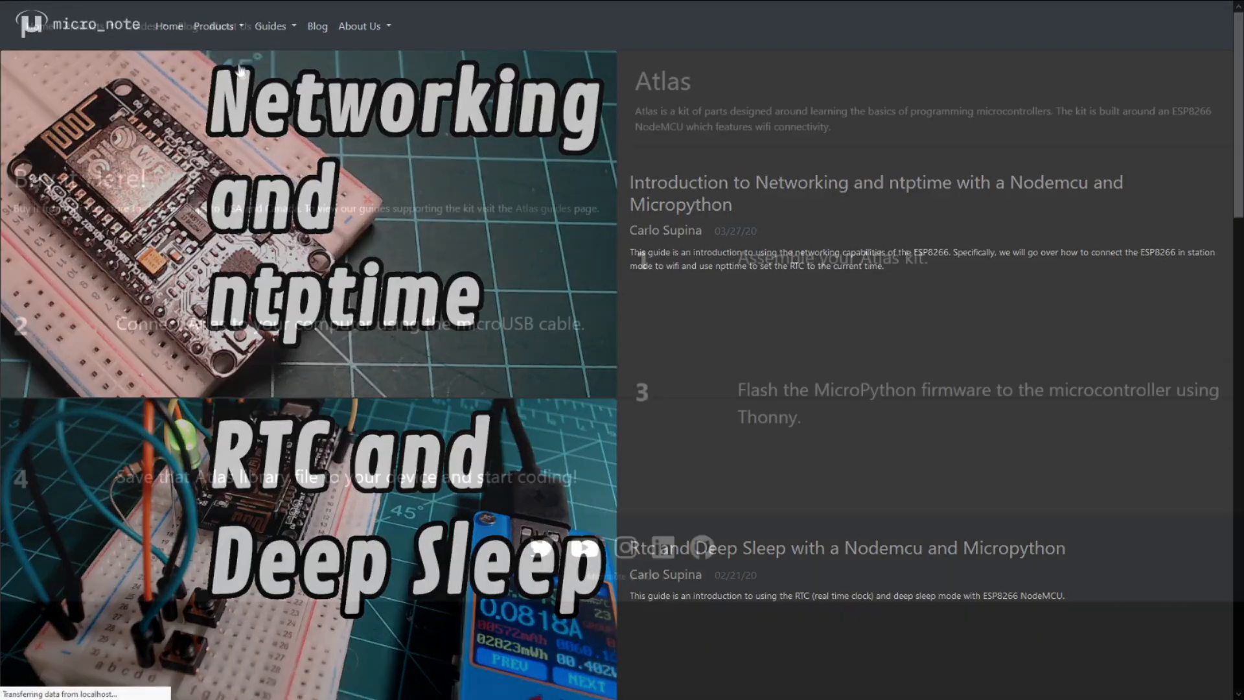
{"action": "scroll", "scroll_direction": "down", "scroll_amount": 3}
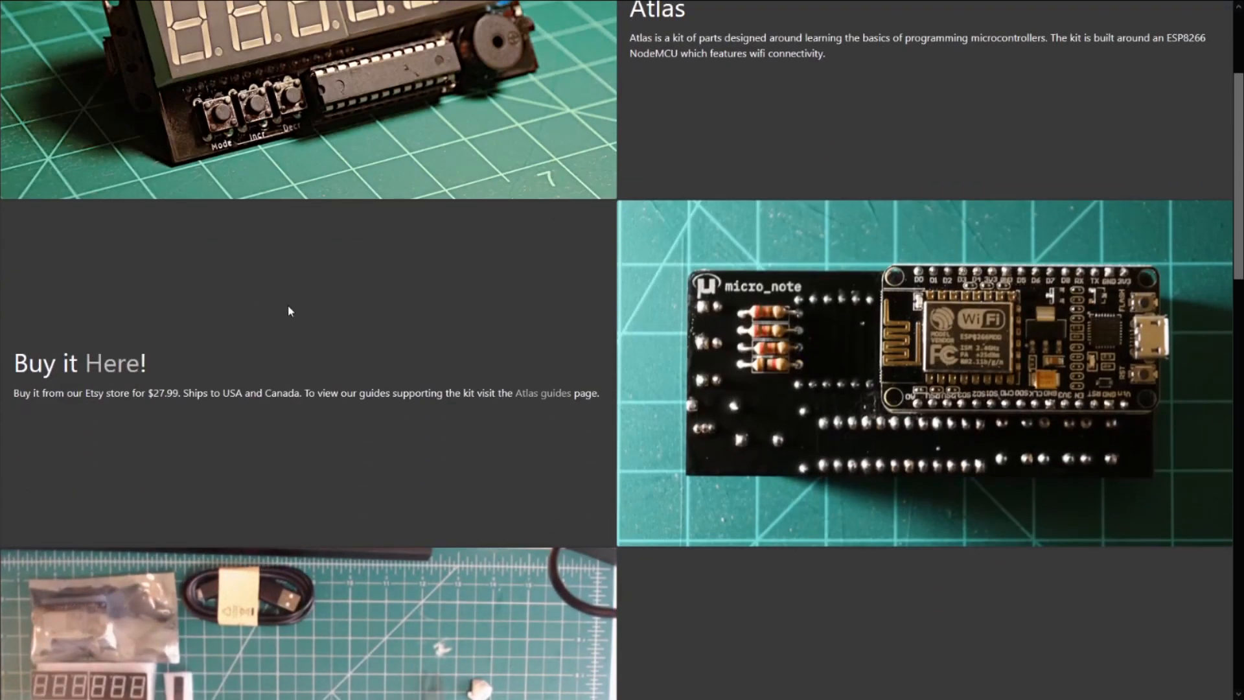
{"action": "left_click", "coordinate": [117, 363]}
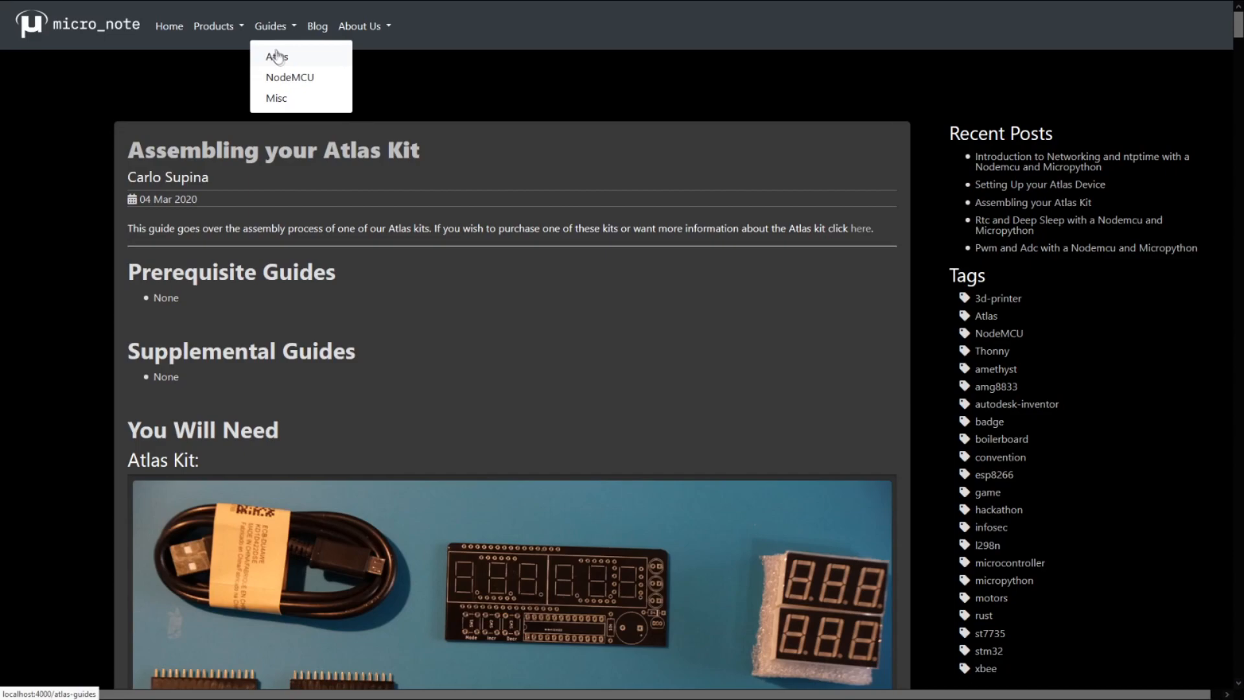
- Browse the Atlas Micropython Documentation through its Red LED, Buttons and Buzzer sections
{"action": "left_click", "coordinate": [276, 56]}
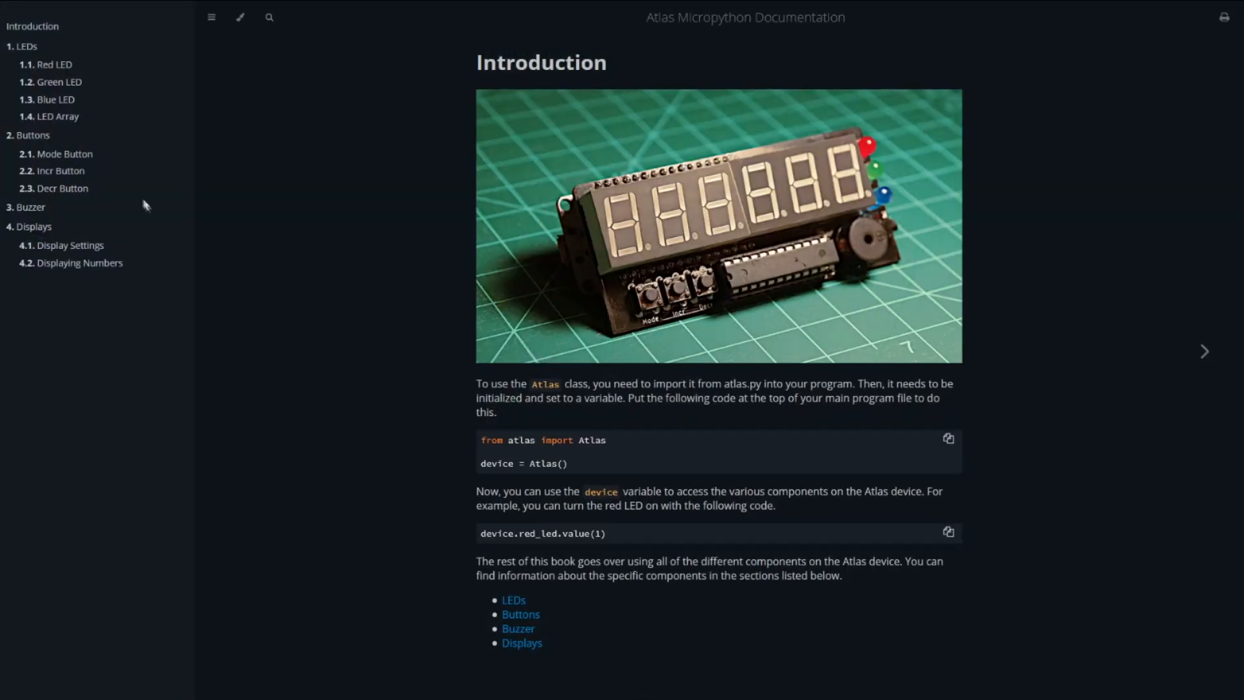
{"action": "left_click", "coordinate": [55, 65]}
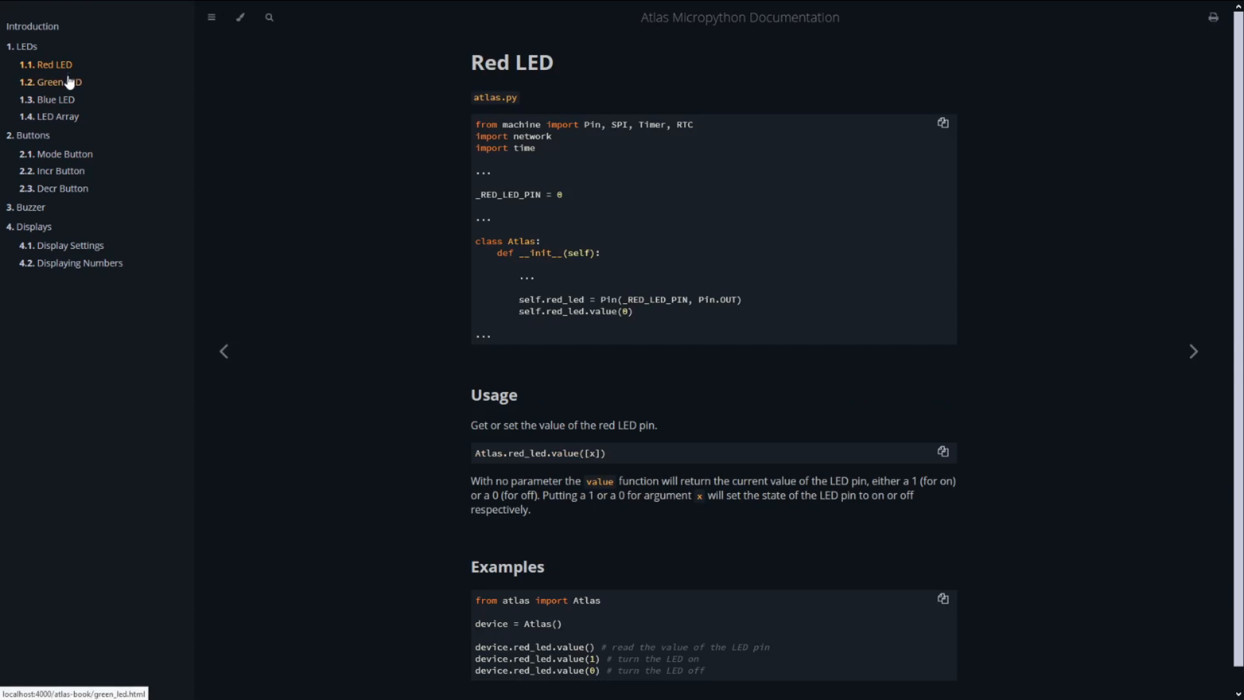
{"action": "left_click", "coordinate": [33, 135]}
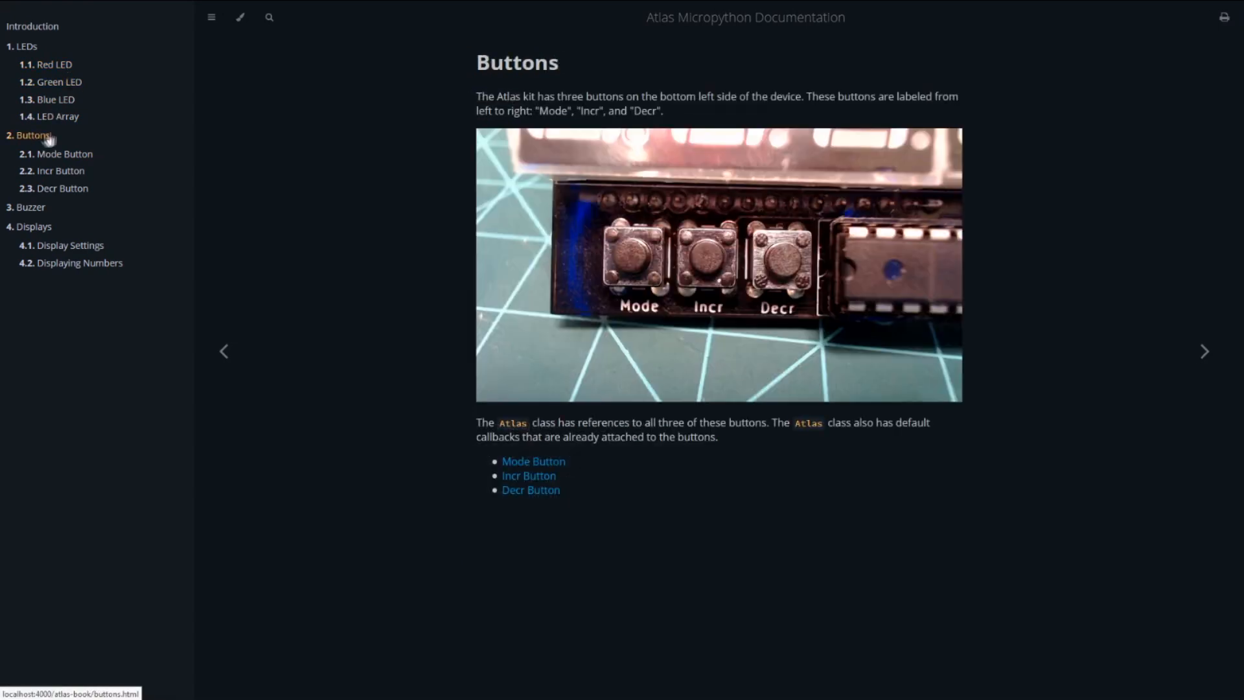
{"action": "left_click", "coordinate": [30, 208]}
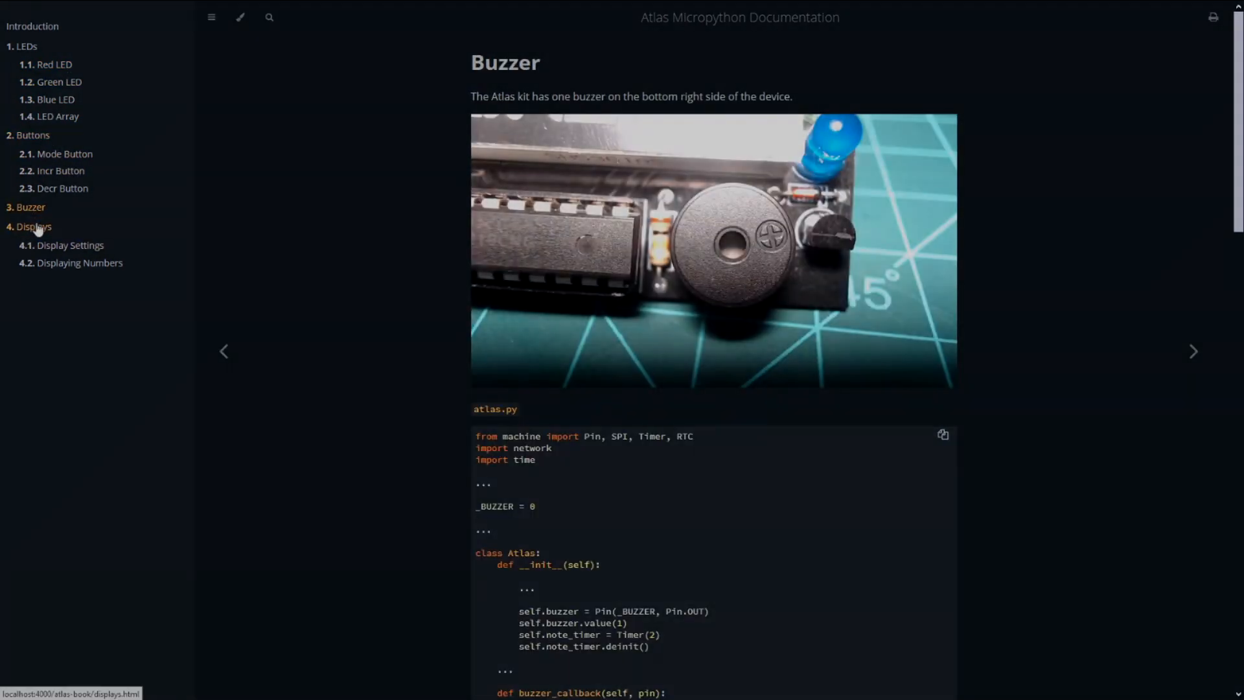